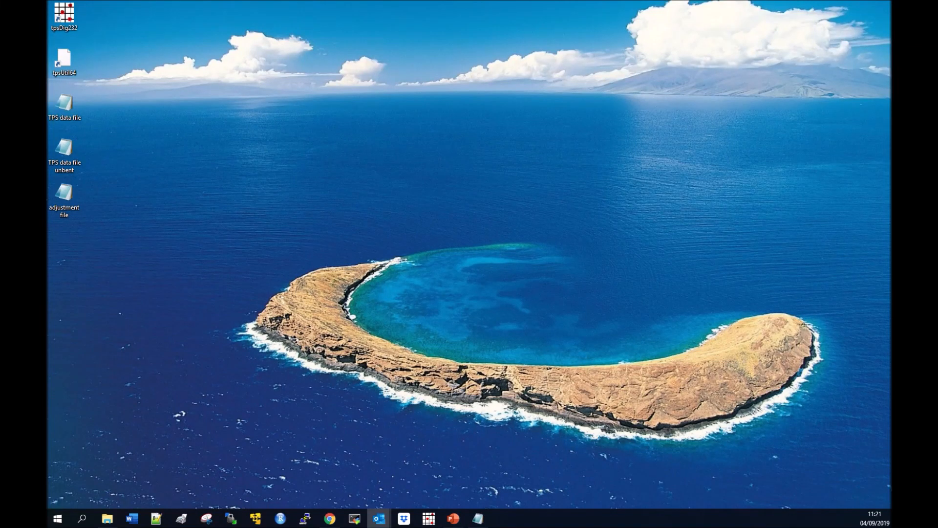
pyautogui.moveTo(94, 70)
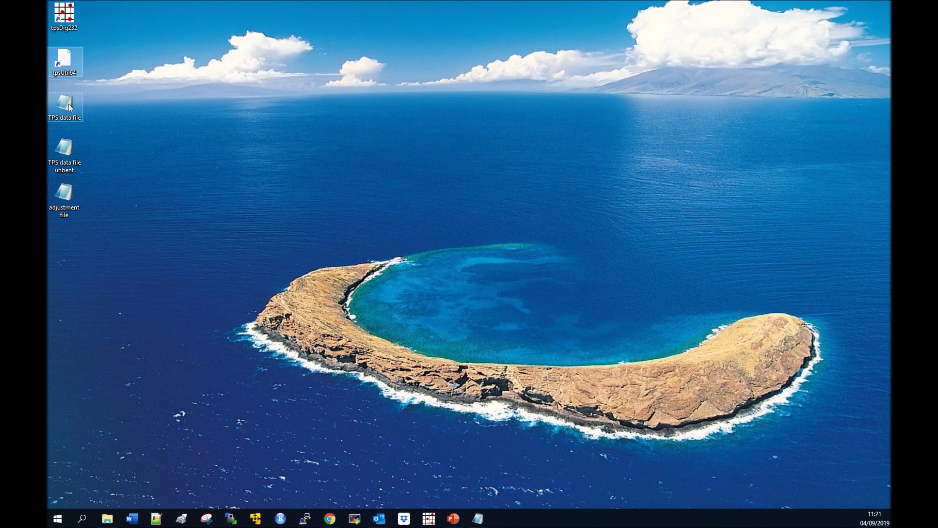
pyautogui.moveTo(64, 150)
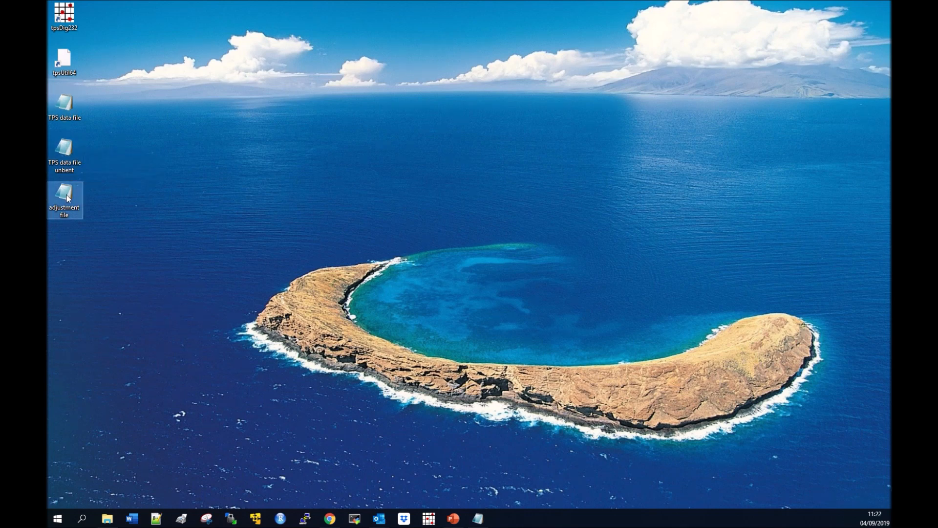
pyautogui.moveTo(124, 225)
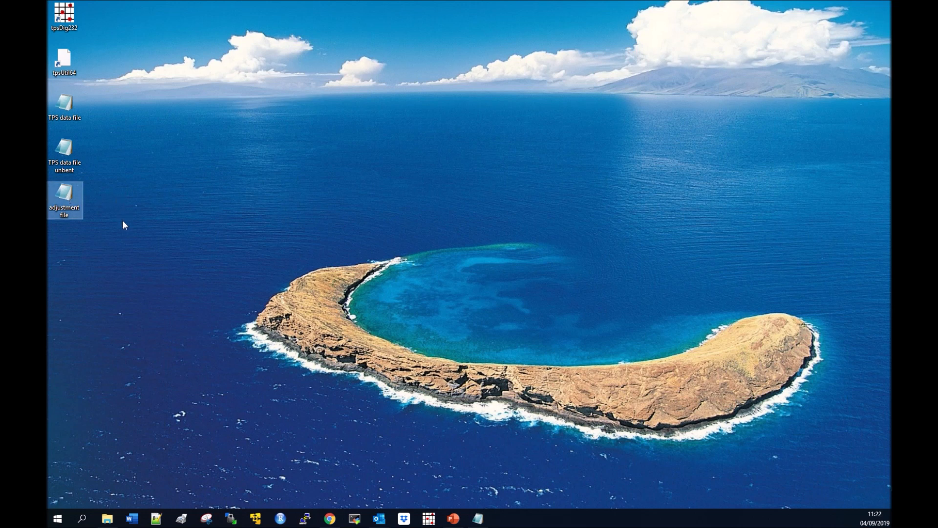
pyautogui.moveTo(156, 247)
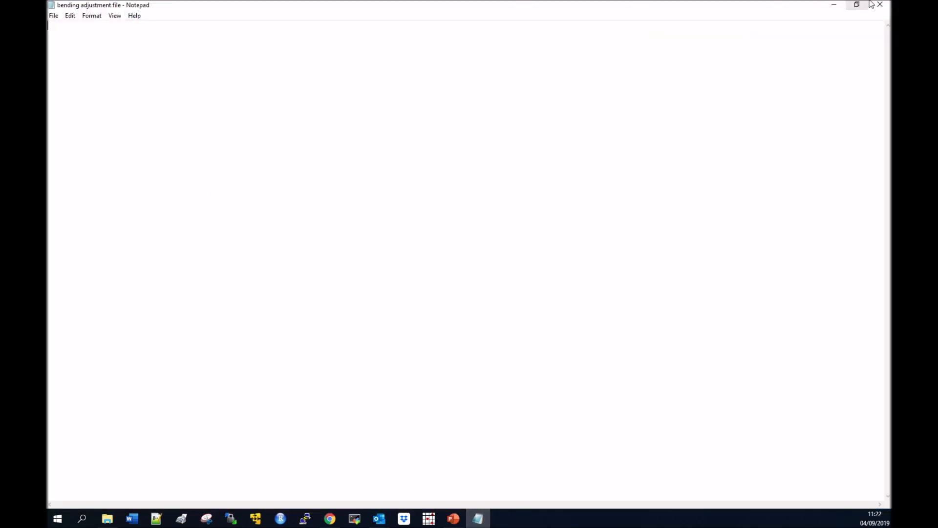
pyautogui.moveTo(880, 4)
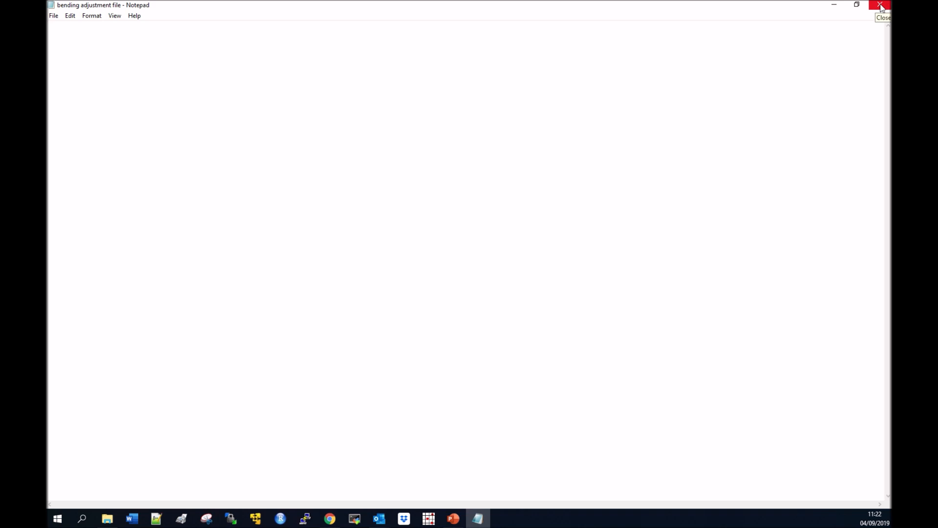
# Close the empty bending adjustment file in Notepad
pyautogui.click(880, 5)
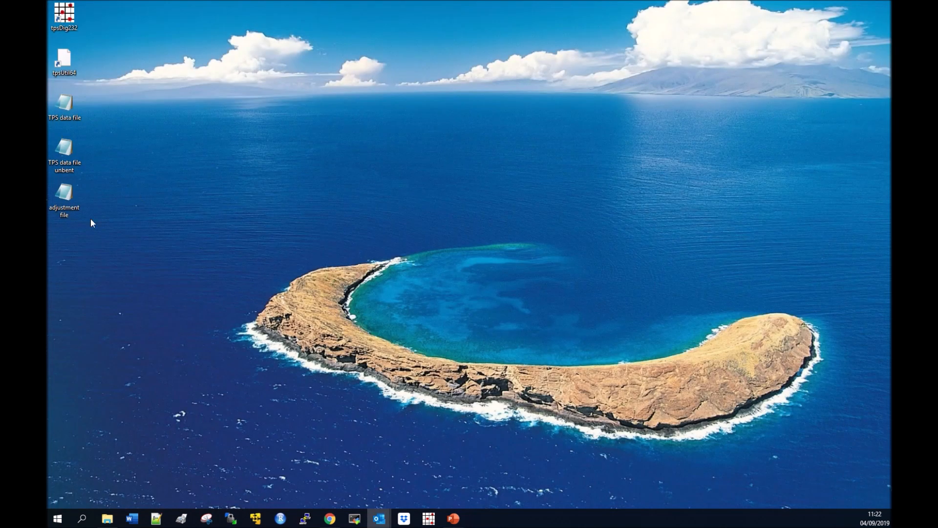
pyautogui.moveTo(304, 518)
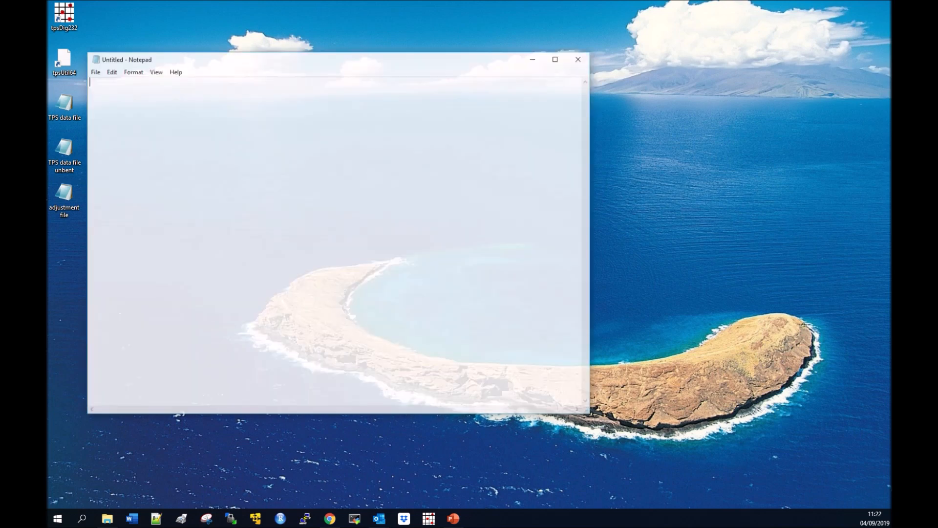
# Save the blank document to the Desktop as 'bending adjustment file.NTS' and move the window aside
pyautogui.click(94, 71)
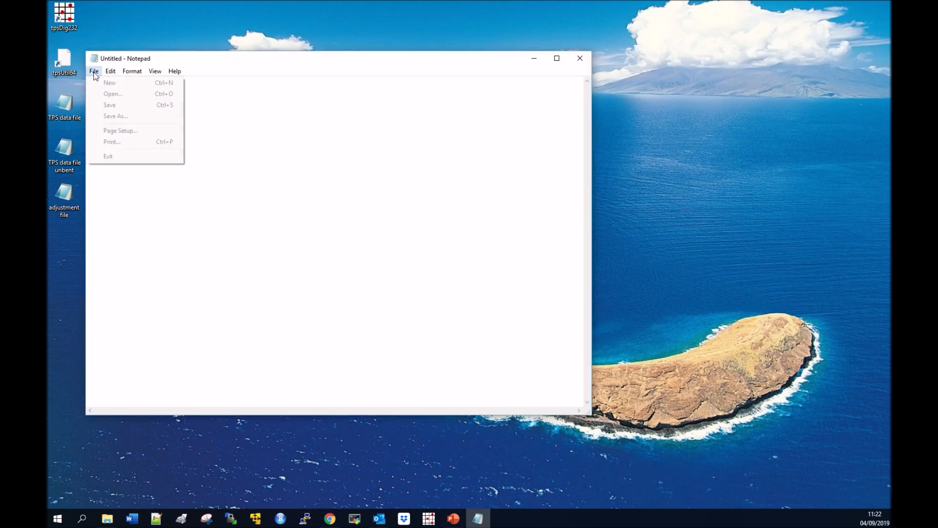
pyautogui.moveTo(115, 115)
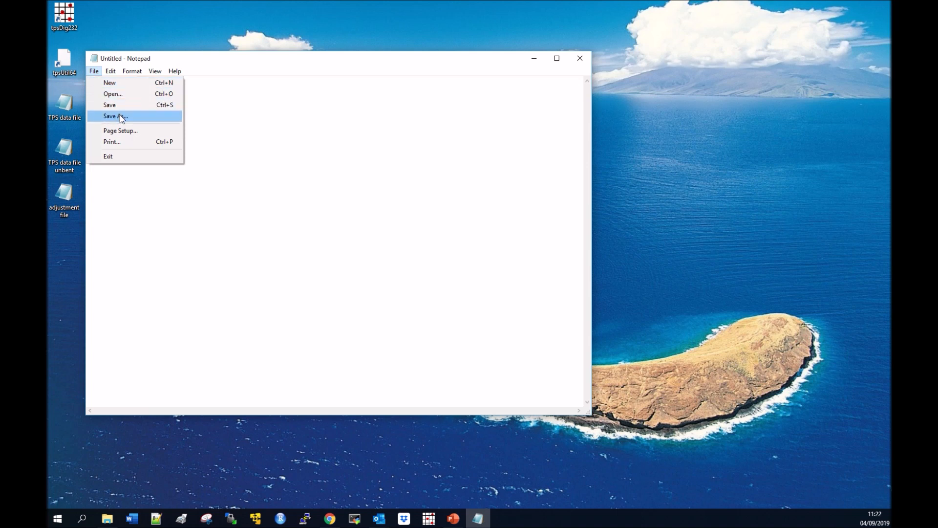
pyautogui.click(115, 116)
pyautogui.write('bending adjustment file.txt')
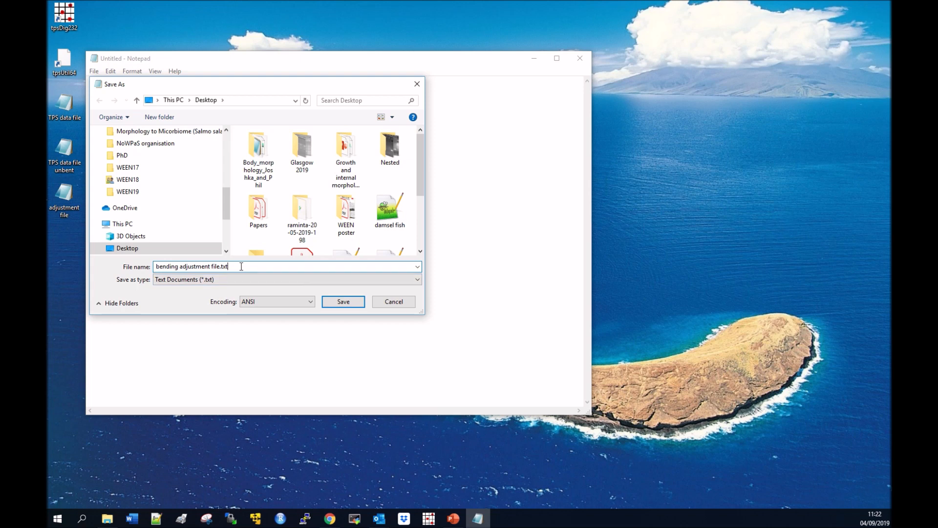
pyautogui.press('Backspace')
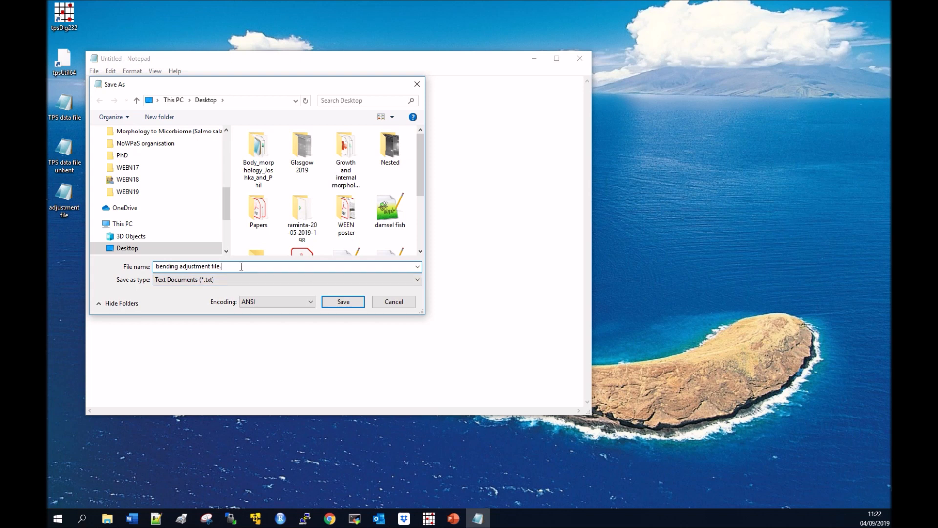
pyautogui.write('NTS')
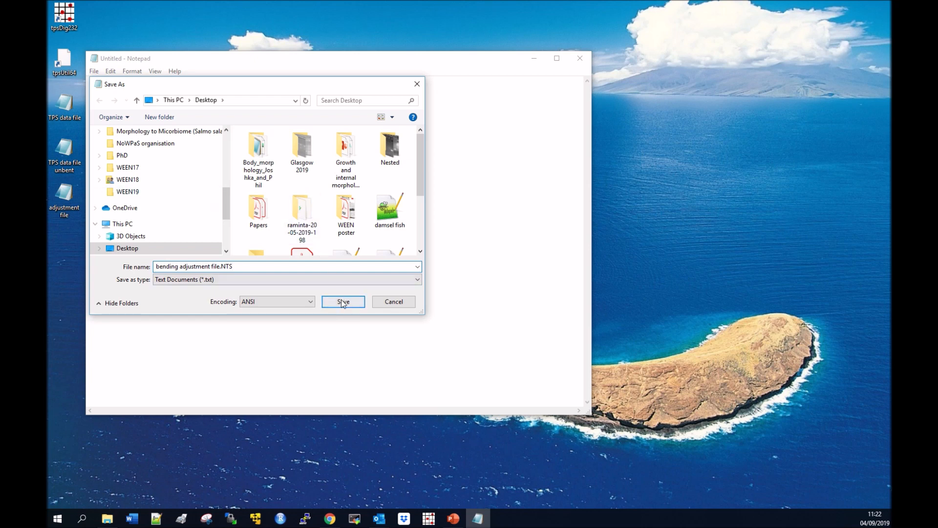
pyautogui.click(343, 301)
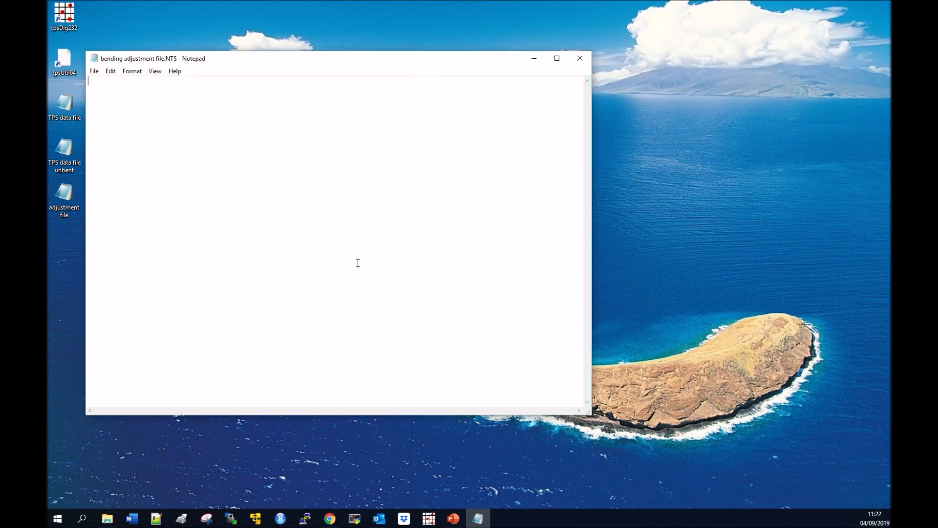
pyautogui.moveTo(152, 58); pyautogui.dragTo(361, 55)
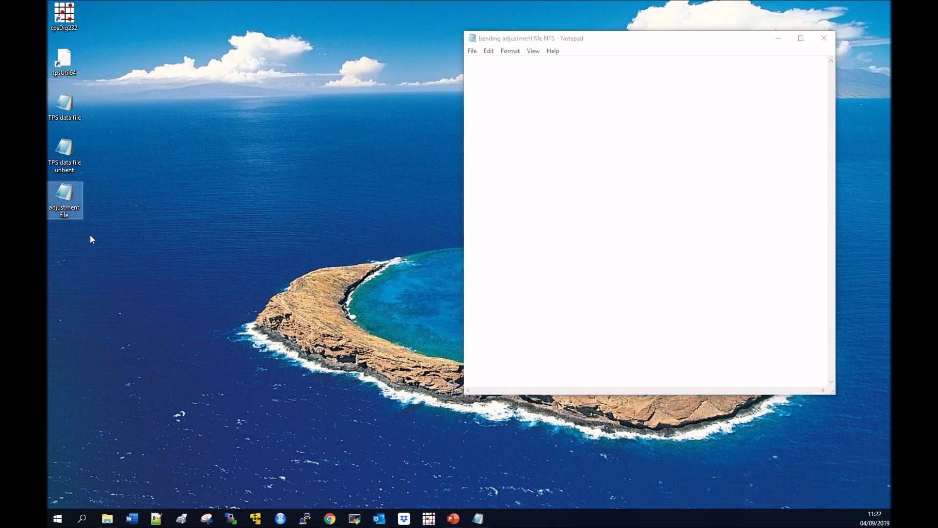
# Copy the adjustment file's landmark 20–27 lines into bending adjustment file.NTS and save on closing
pyautogui.doubleClick(64, 200)
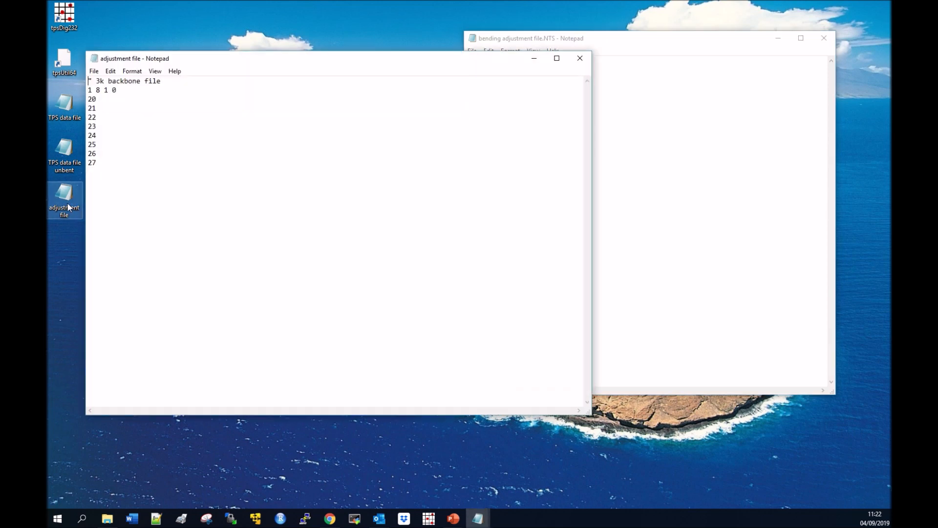
pyautogui.press('ctrl+a')
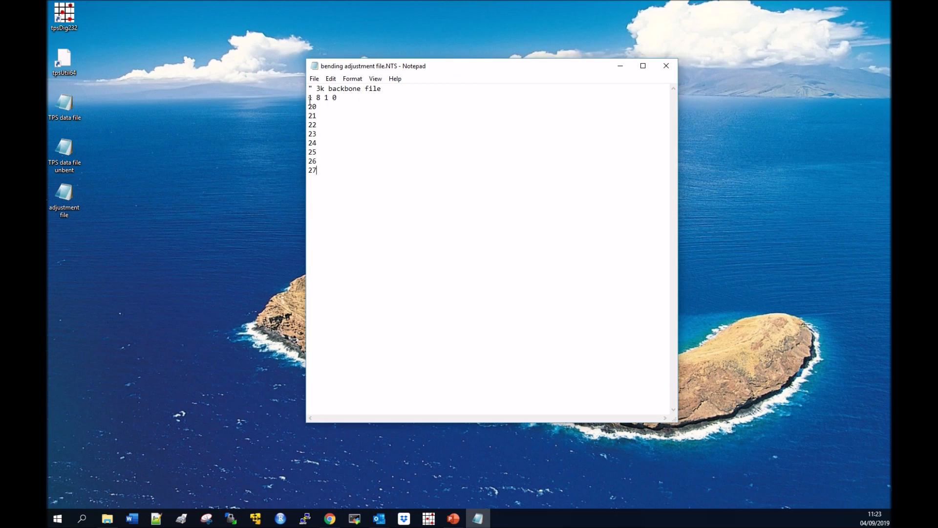
pyautogui.doubleClick(317, 97)
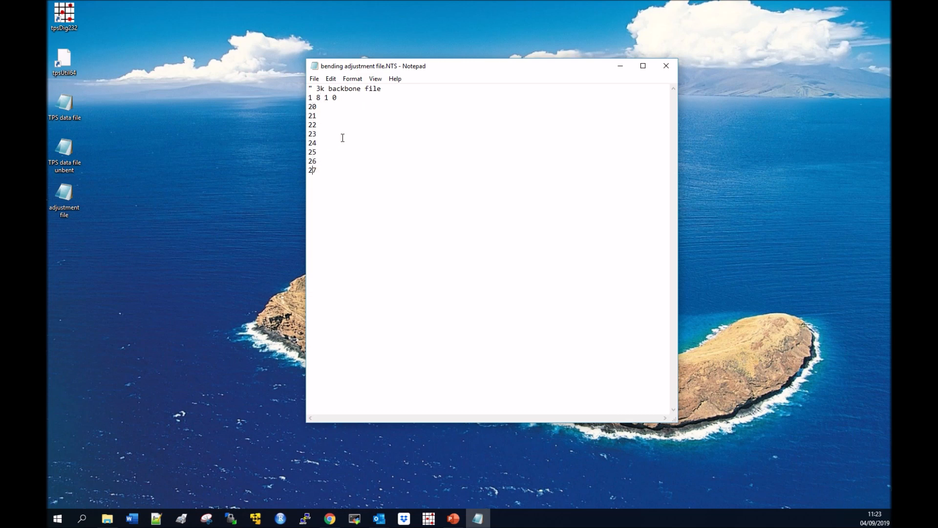
pyautogui.moveTo(666, 66)
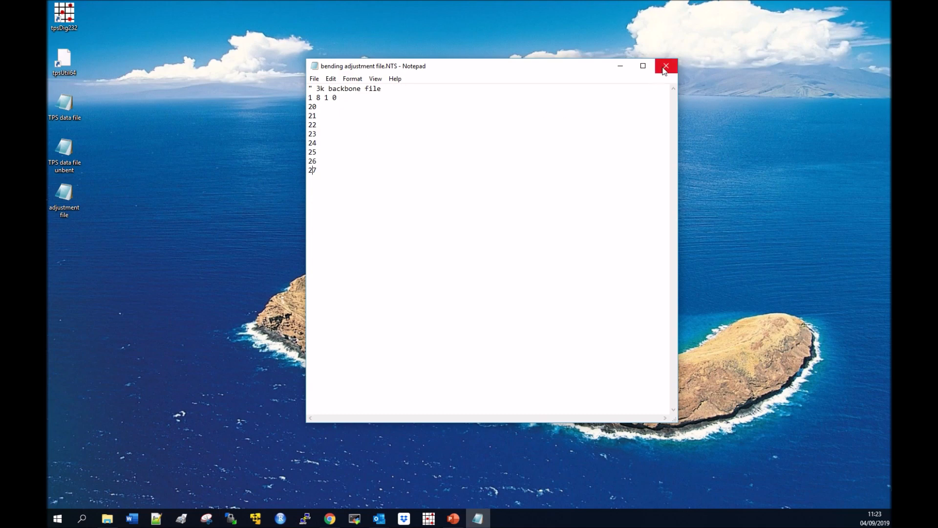
pyautogui.click(666, 66)
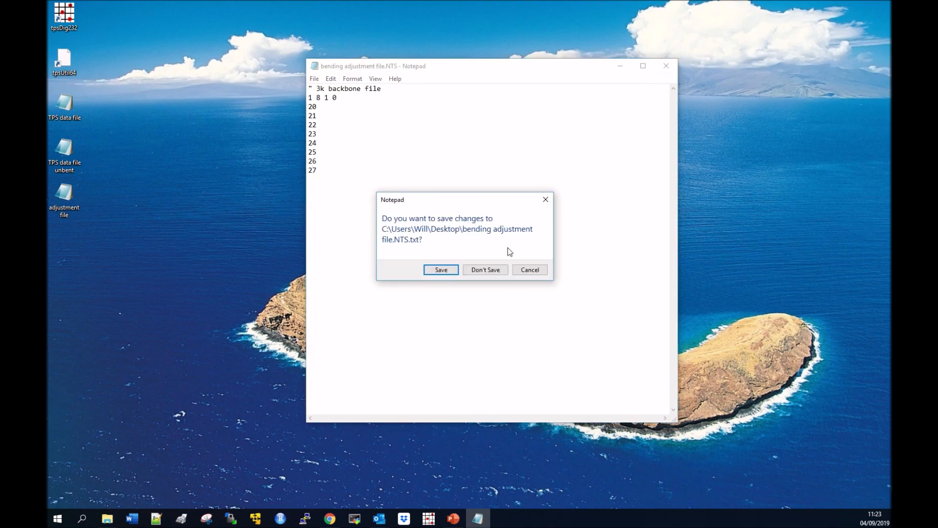
pyautogui.click(485, 269)
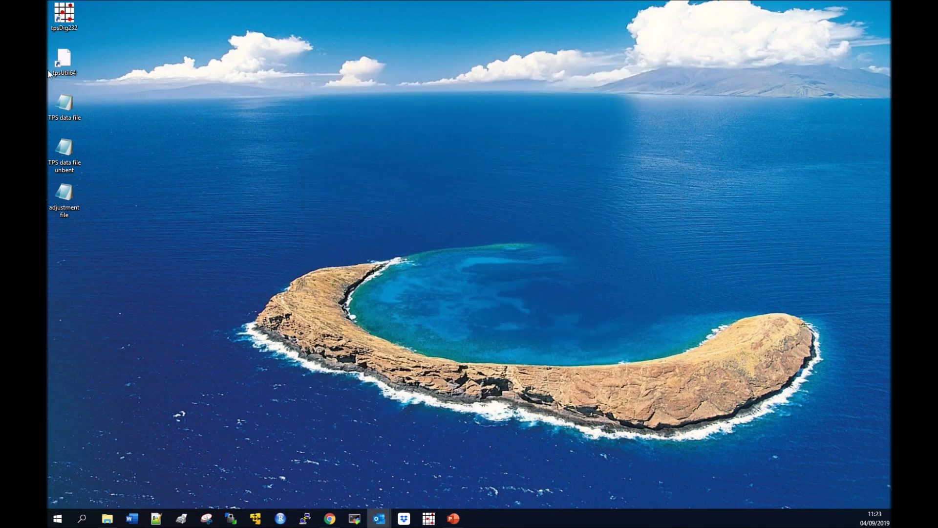
# Start tpsUtil64 from its desktop shortcut
pyautogui.doubleClick(63, 59)
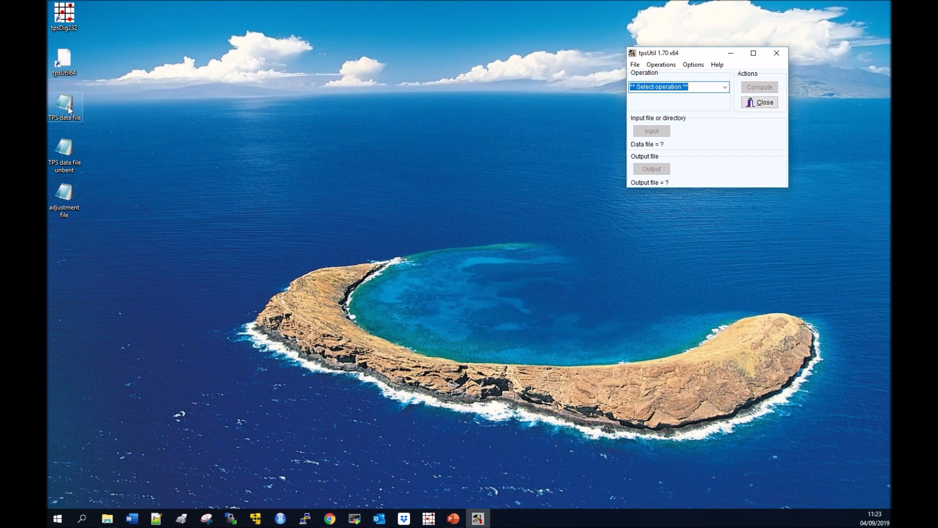
pyautogui.moveTo(63, 15)
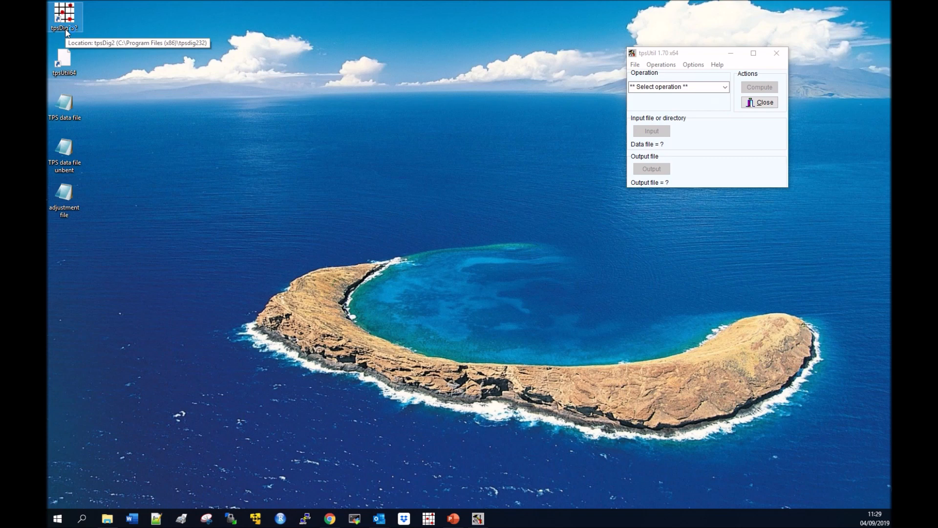
# Open TPS data file.tps in tpsDig2 and zoom in on the fish landmarks
pyautogui.doubleClick(64, 15)
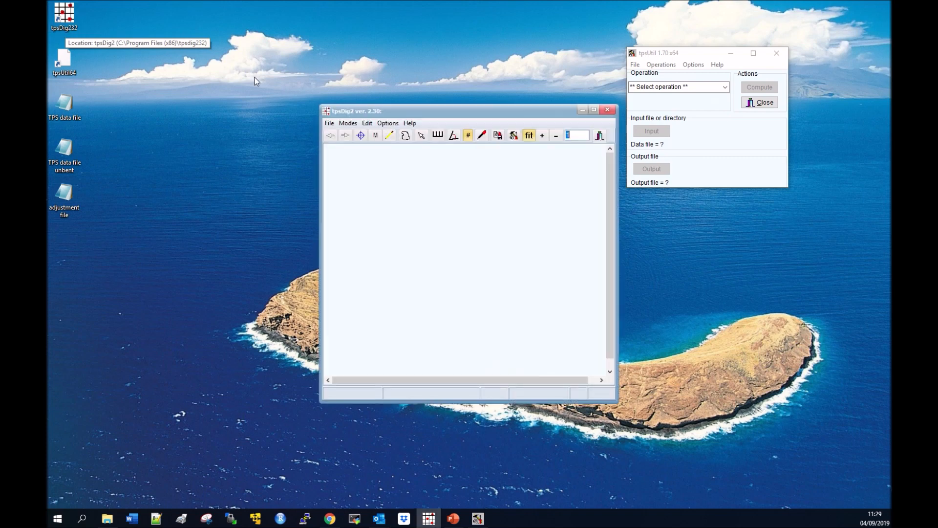
pyautogui.click(329, 123)
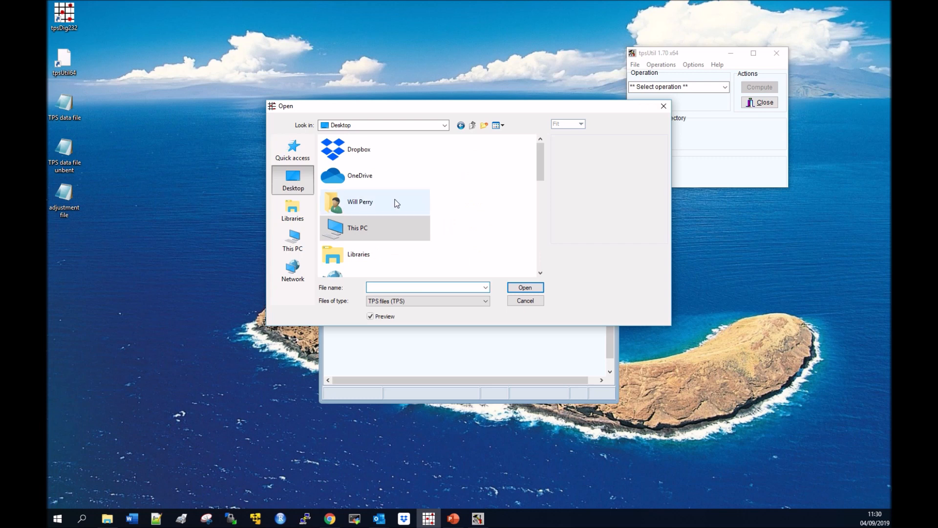
pyautogui.scroll(-3)
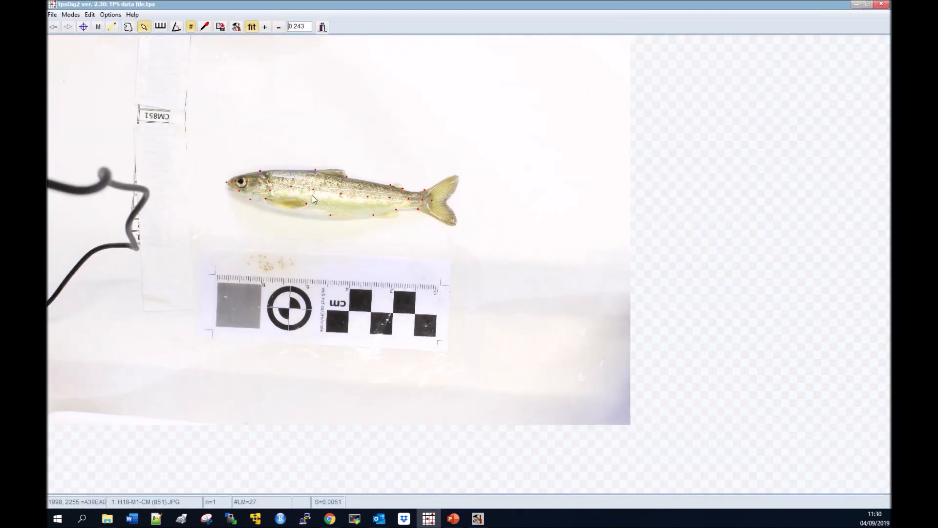
pyautogui.click(264, 27)
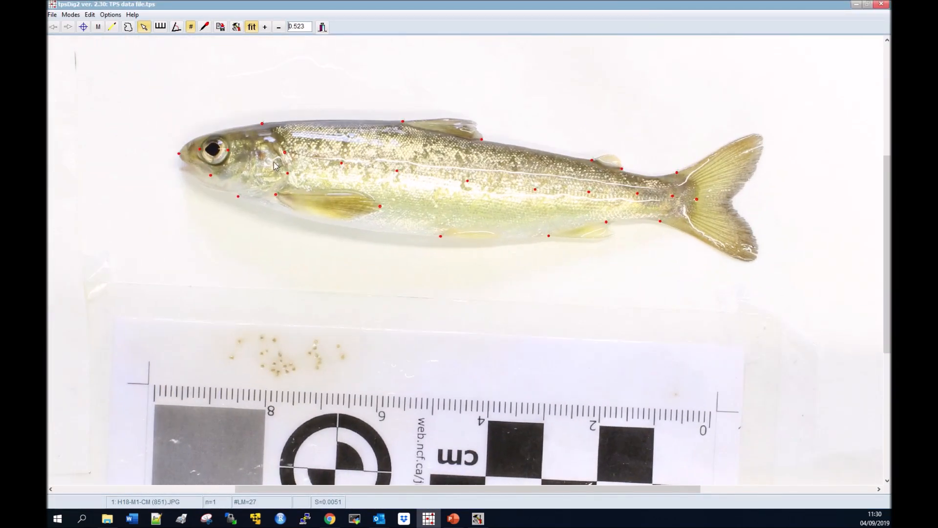
pyautogui.moveTo(466, 184)
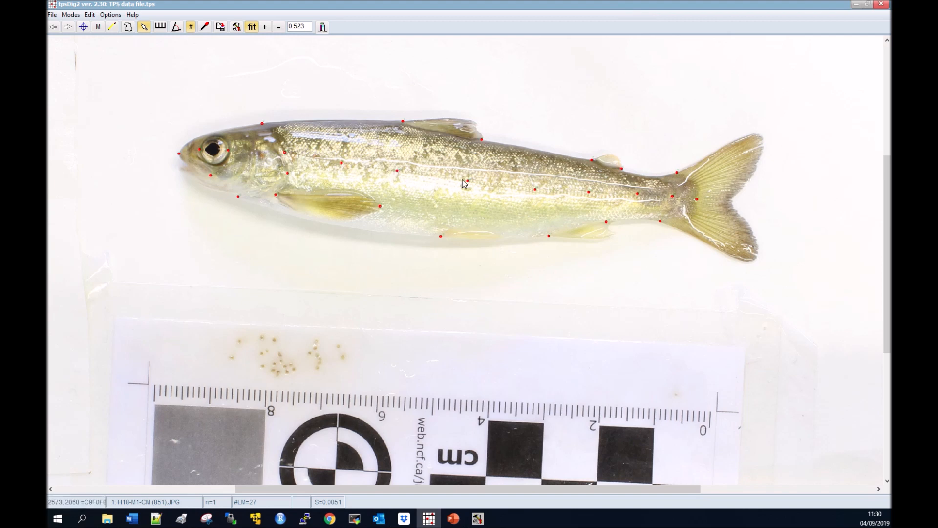
pyautogui.moveTo(640, 202)
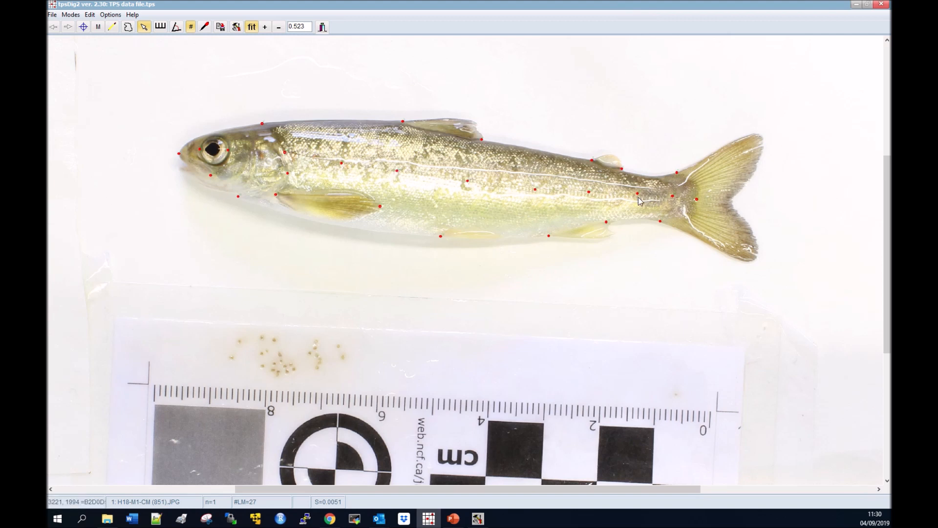
pyautogui.click(278, 27)
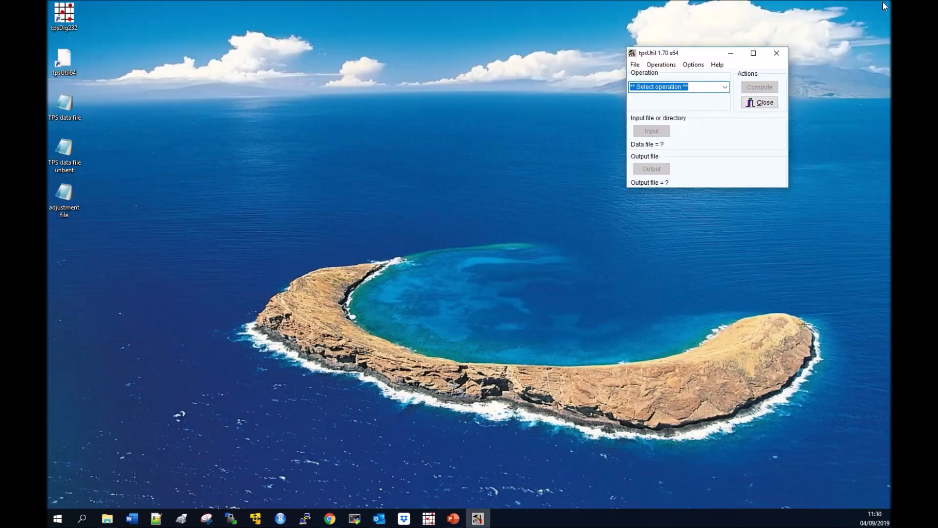
pyautogui.moveTo(731, 109)
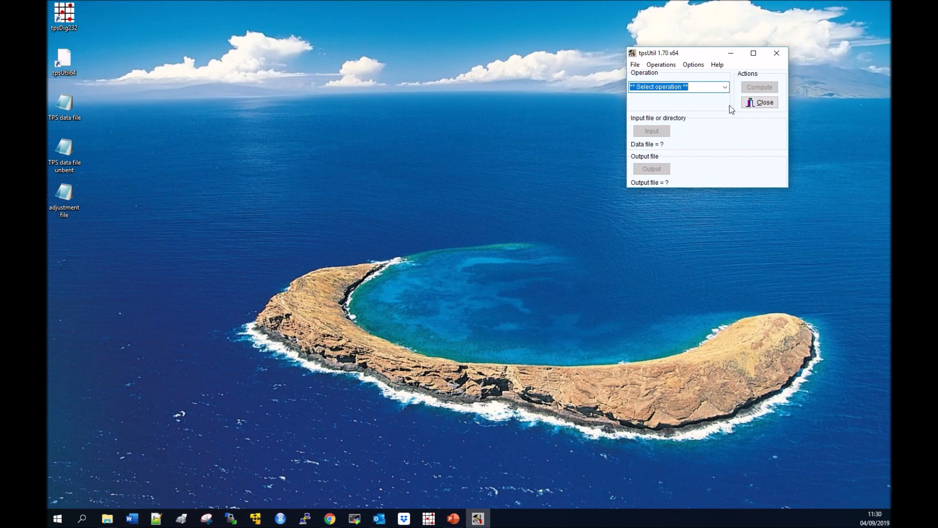
# Choose Unbend specimens with input TPS data file.tps and output TPS data file unbent.tps, replacing it
pyautogui.click(724, 87)
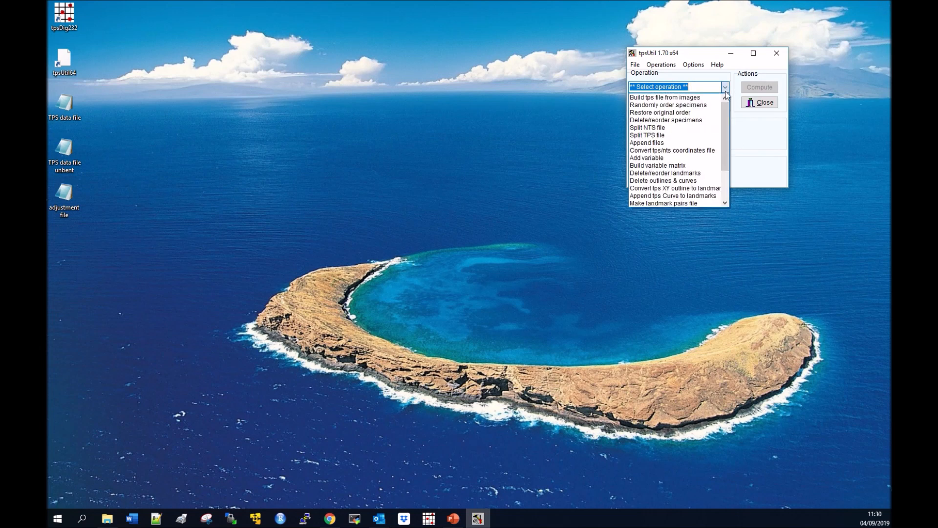
pyautogui.scroll(-3)
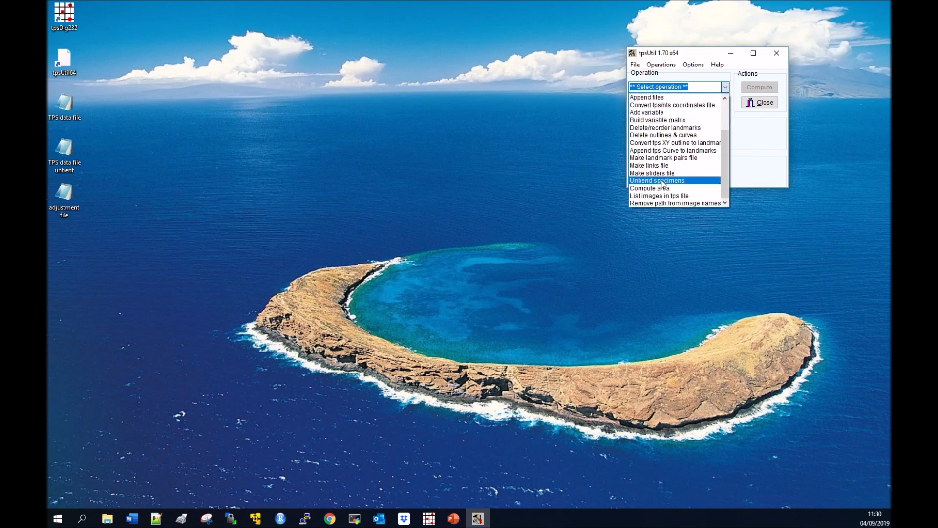
pyautogui.click(656, 180)
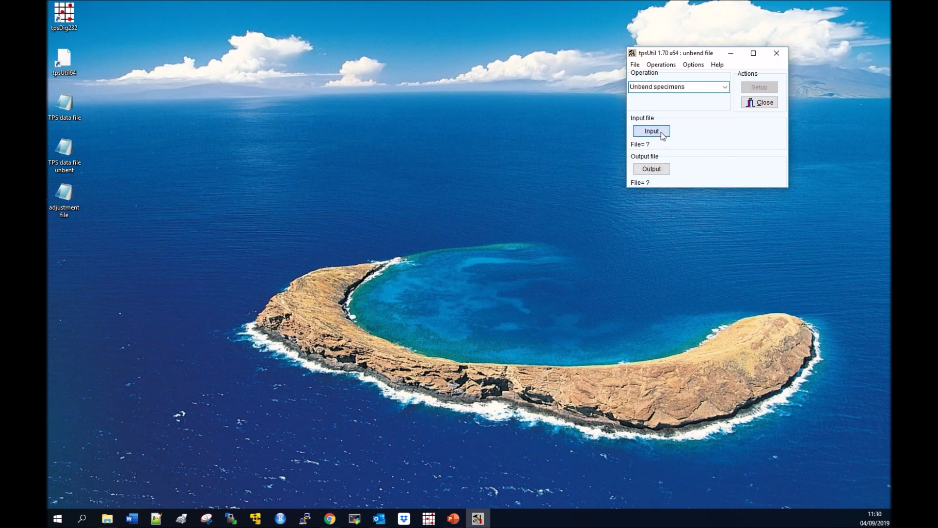
pyautogui.click(650, 131)
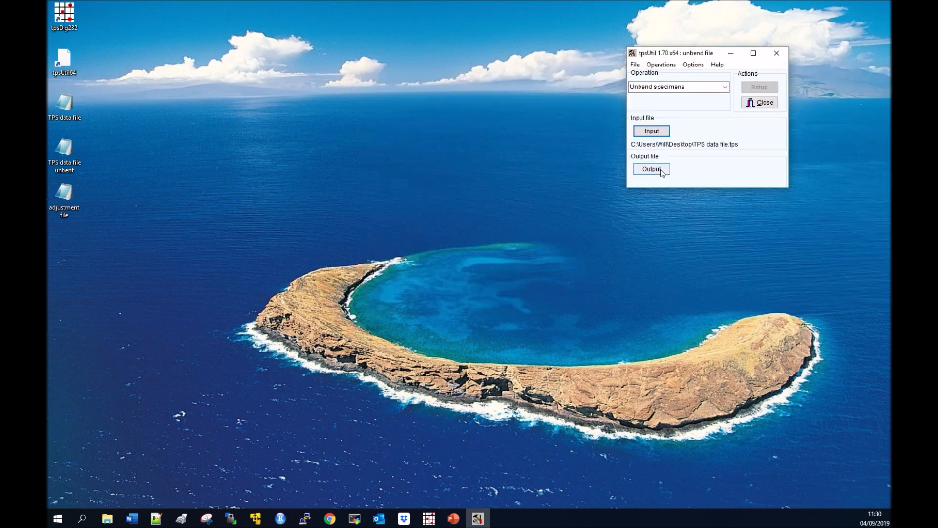
pyautogui.click(651, 168)
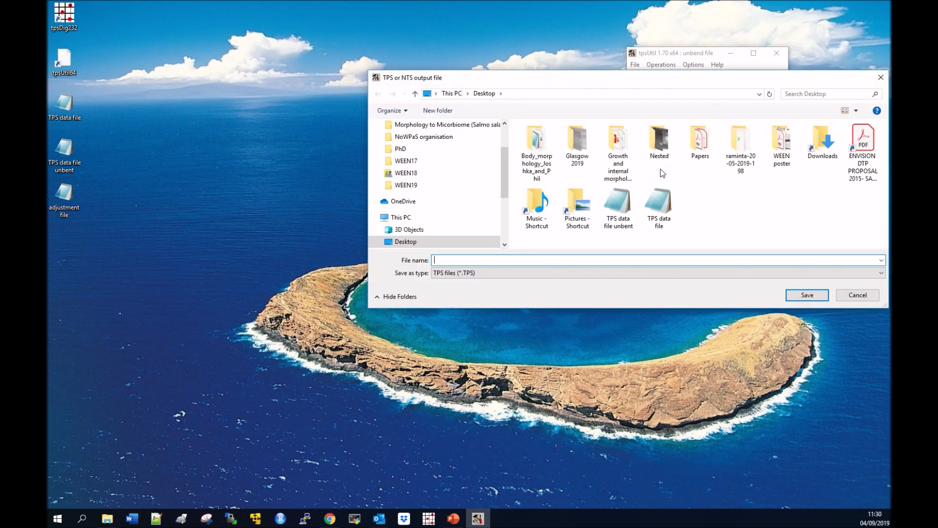
pyautogui.click(618, 208)
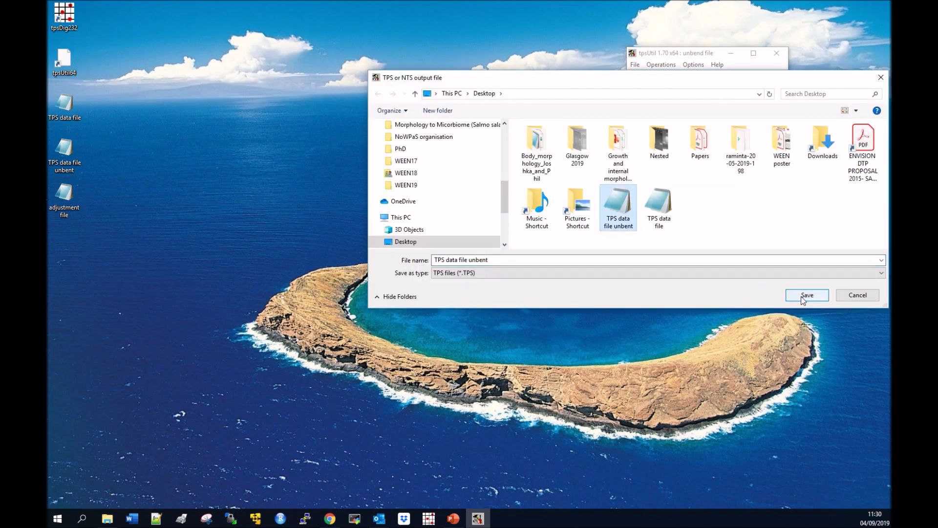
pyautogui.click(806, 294)
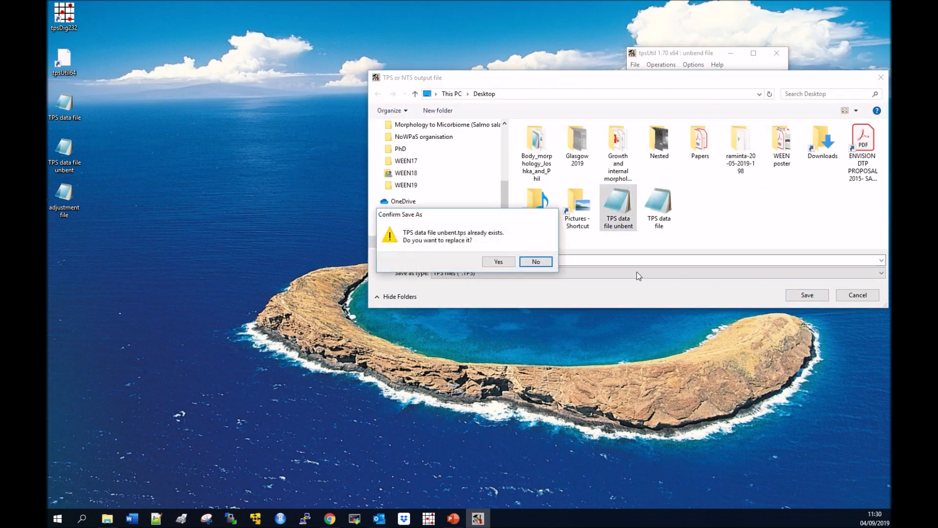
pyautogui.click(498, 261)
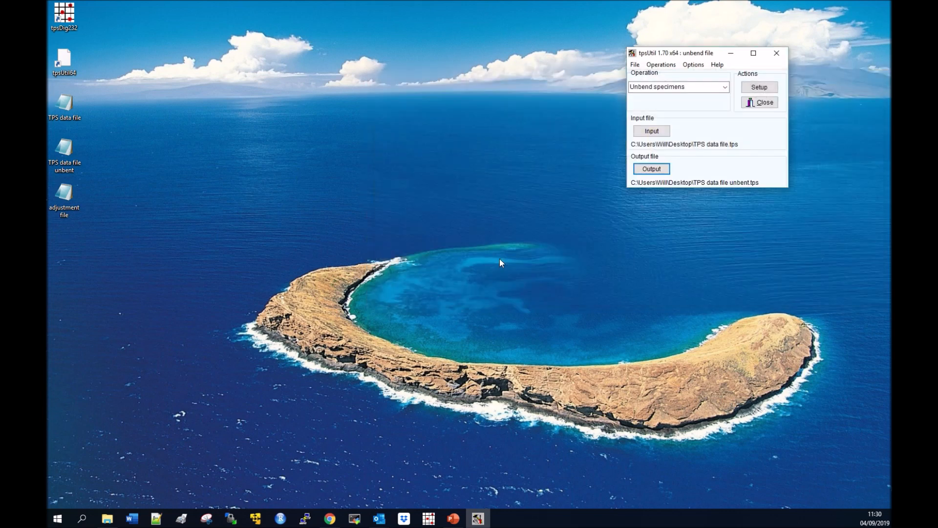
# In Unbend setup, load 'adjustment file' as the backbone defining 8 curve points
pyautogui.click(759, 87)
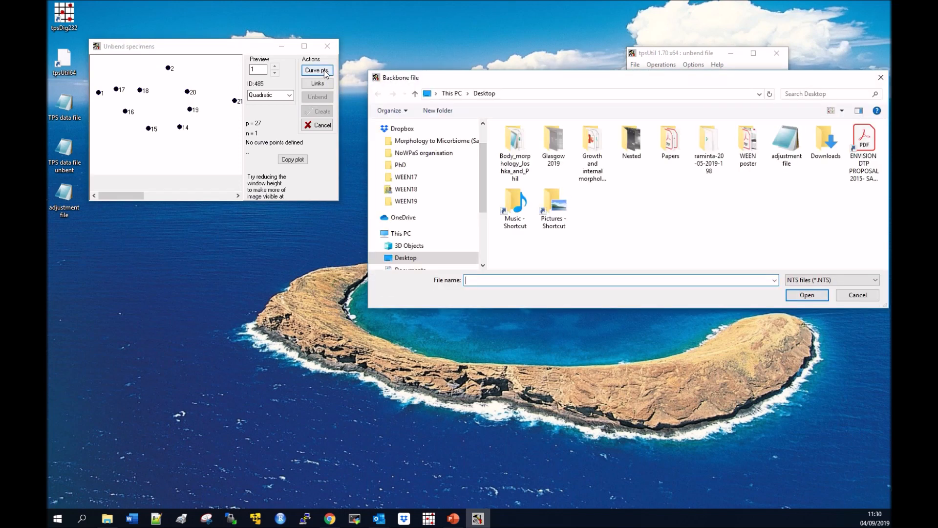
pyautogui.click(787, 141)
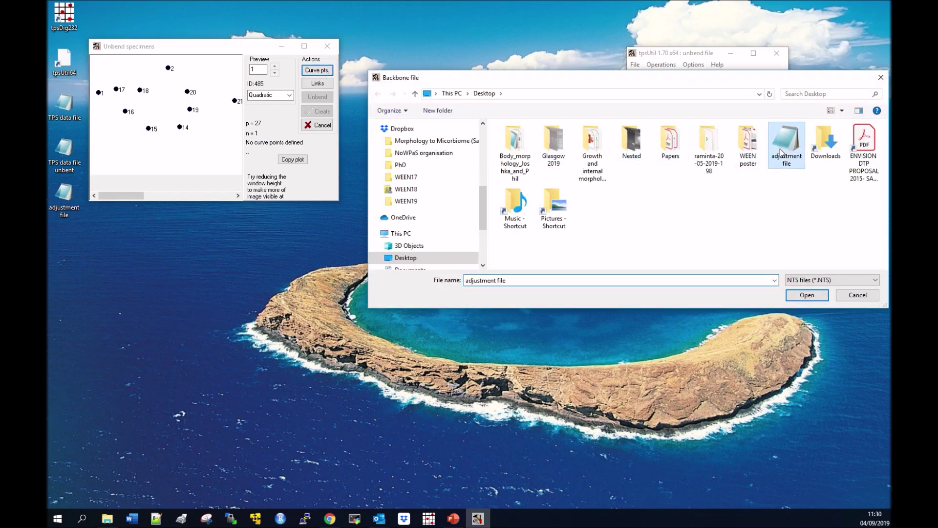
pyautogui.click(805, 294)
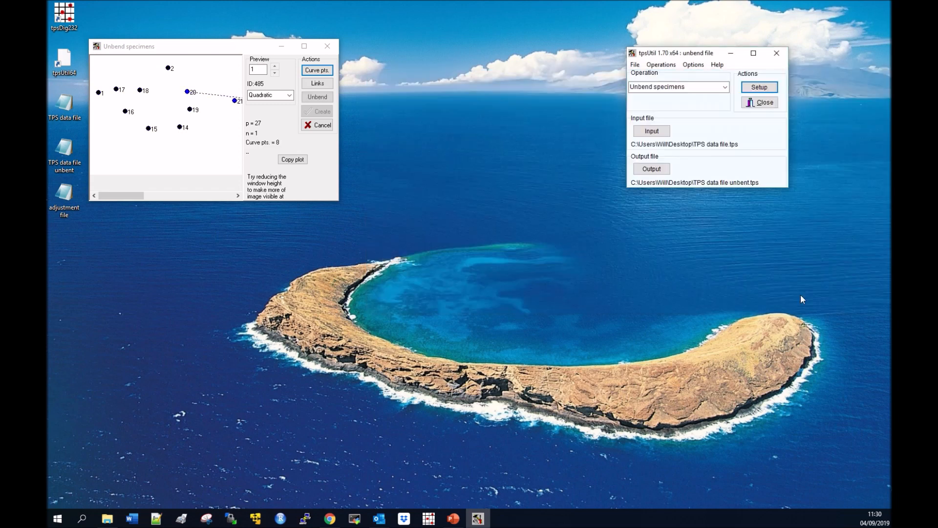
pyautogui.moveTo(287, 202)
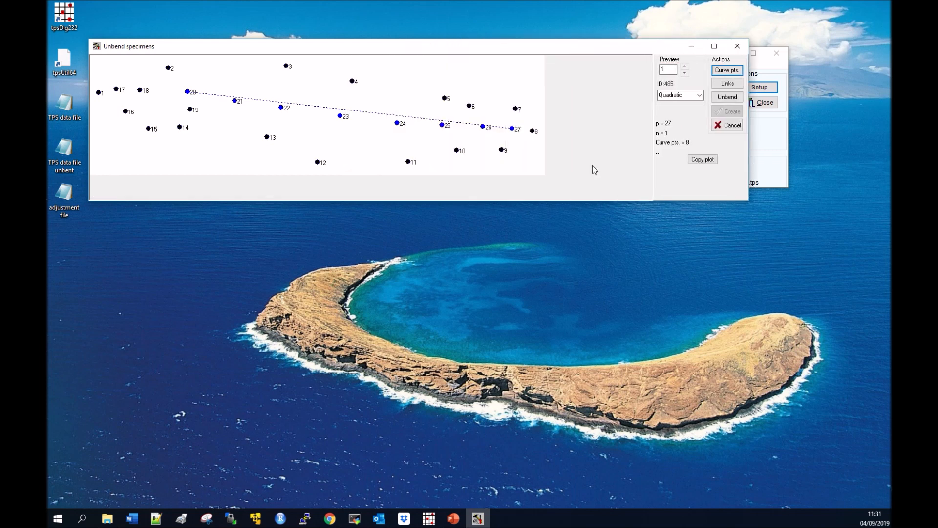
pyautogui.moveTo(376, 123)
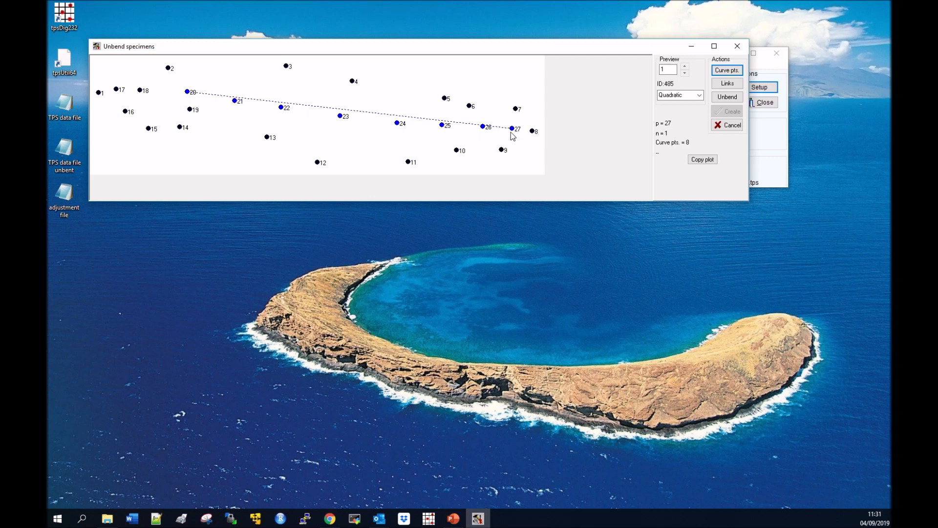
pyautogui.moveTo(561, 117)
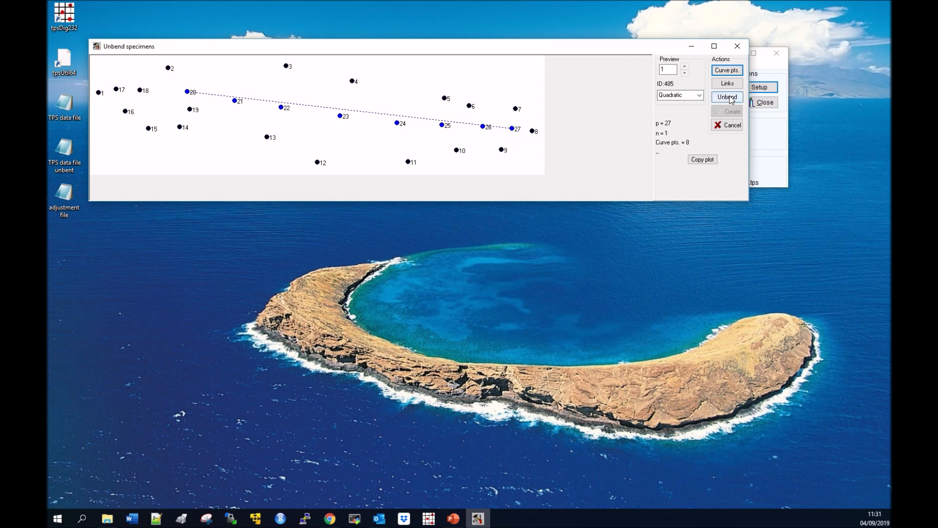
# Preview the unbent landmarks, create the output file, and dismiss the access-violation error
pyautogui.click(727, 97)
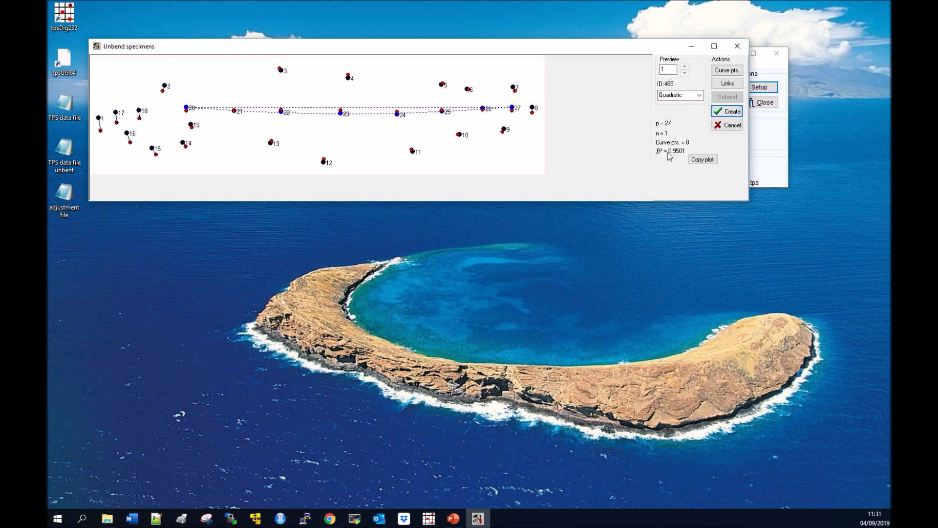
pyautogui.moveTo(687, 160)
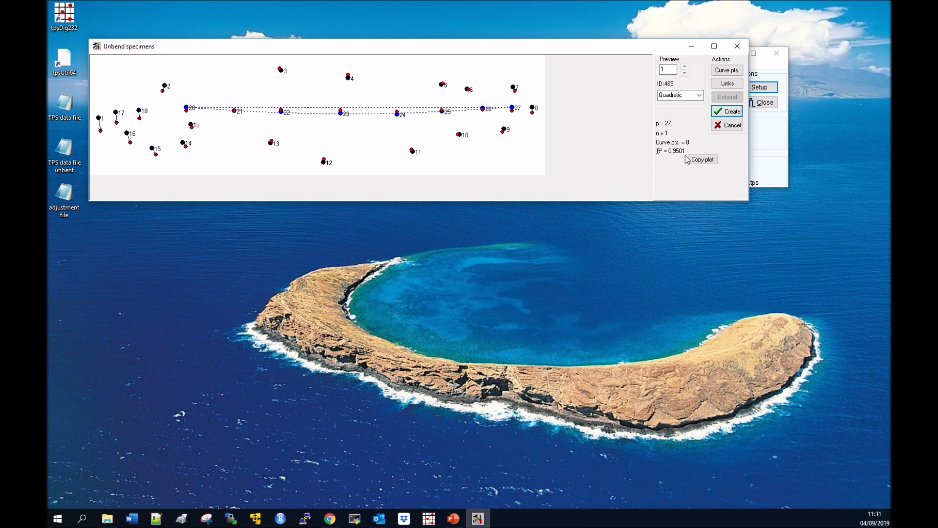
pyautogui.click(730, 112)
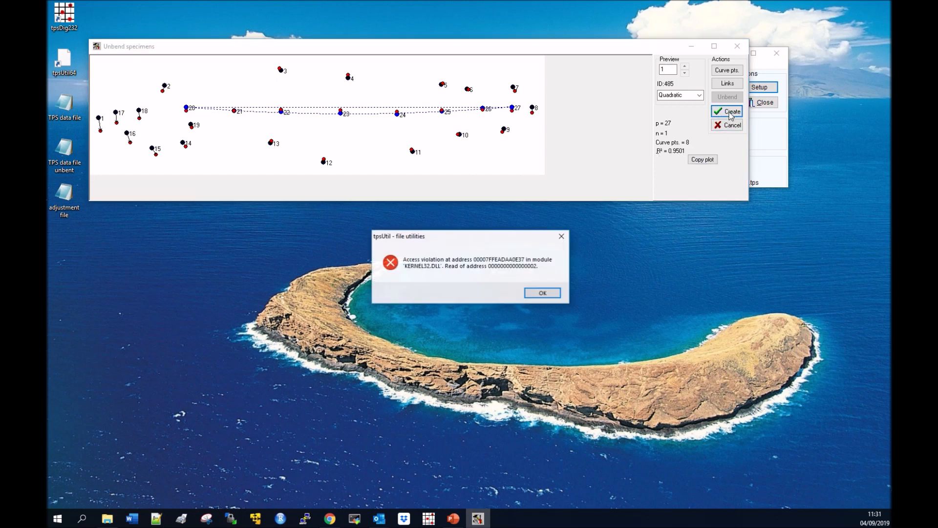
pyautogui.click(542, 292)
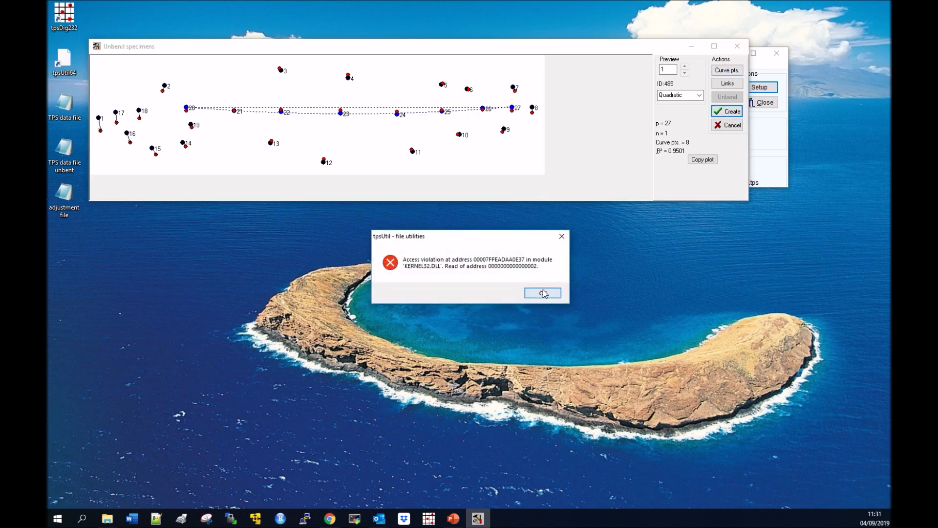
pyautogui.click(542, 293)
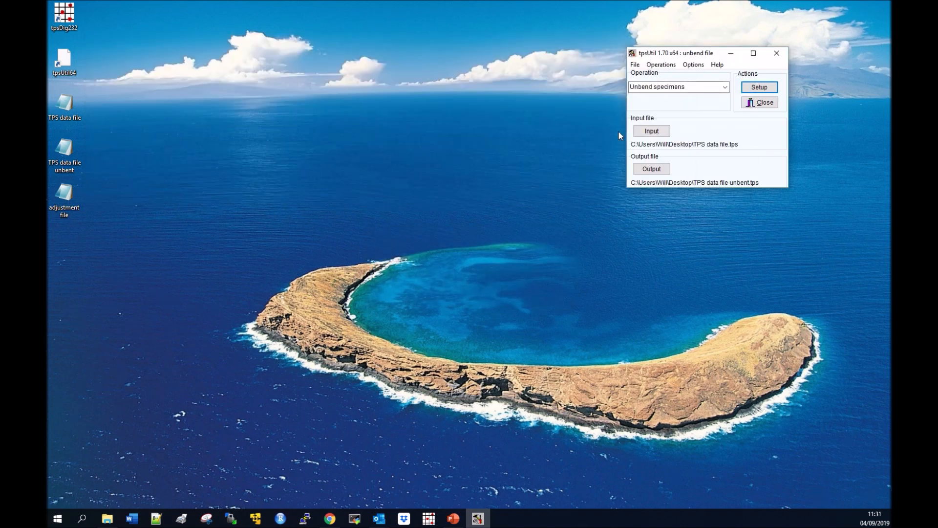
pyautogui.moveTo(616, 135)
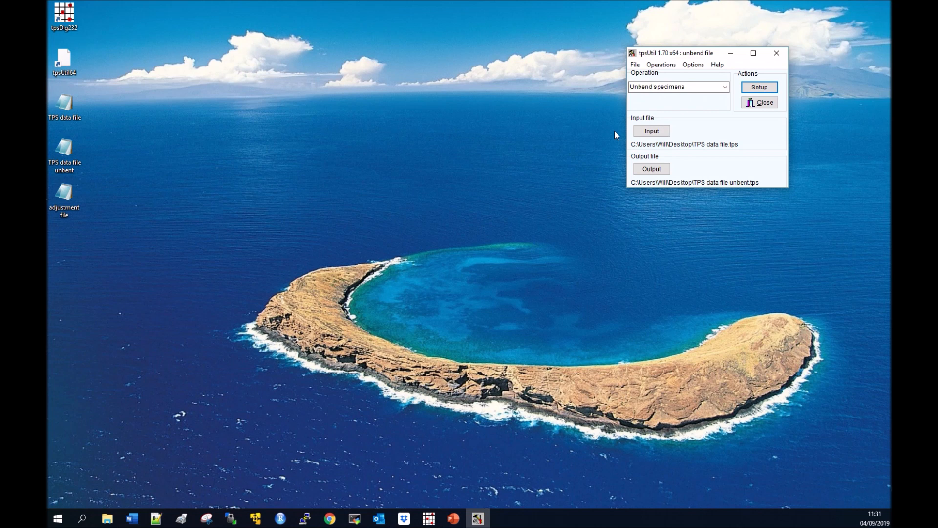
pyautogui.moveTo(777, 53)
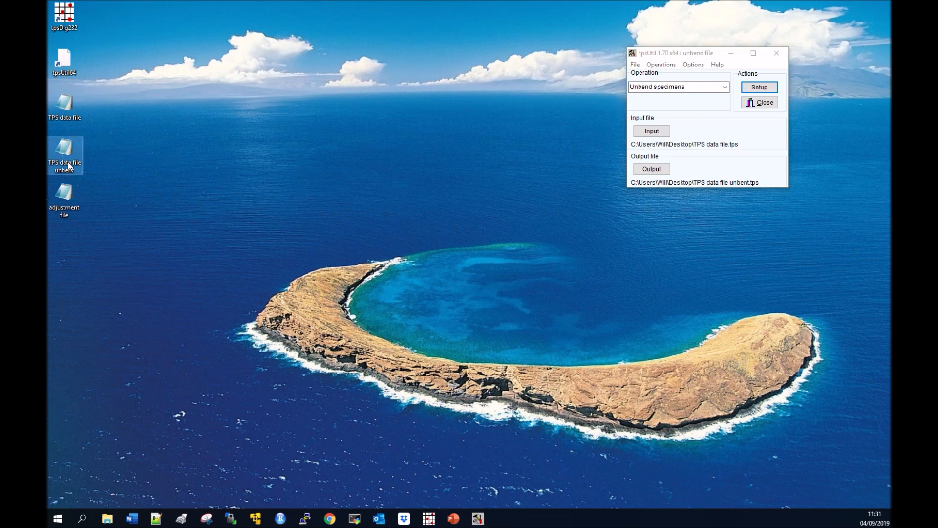
# Open TPS data file unbent in Notepad, review its 27 rescaled coordinates, then close it
pyautogui.doubleClick(63, 155)
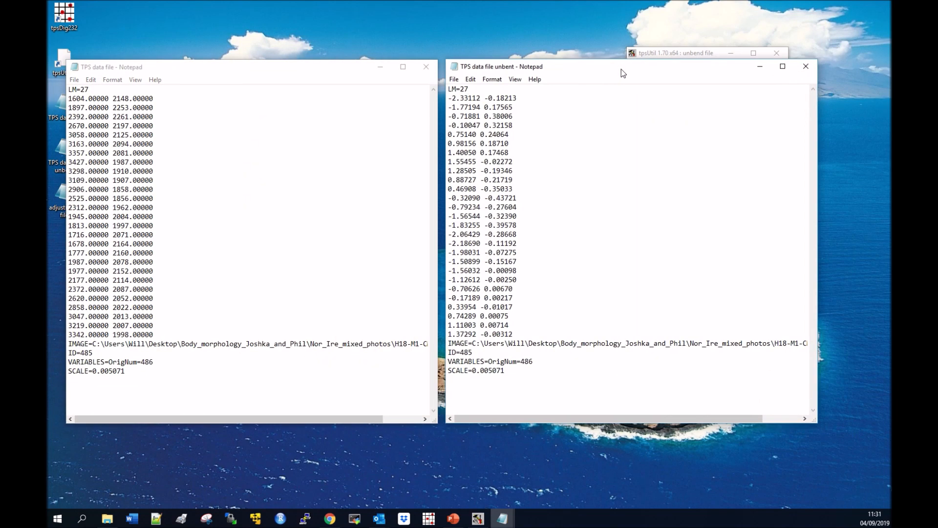
pyautogui.press('ctrl+a')
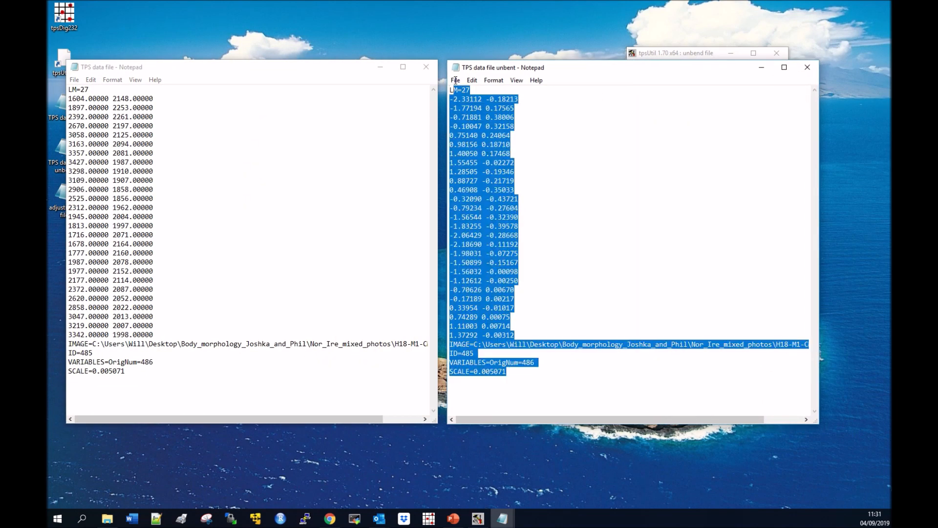
pyautogui.click(278, 147)
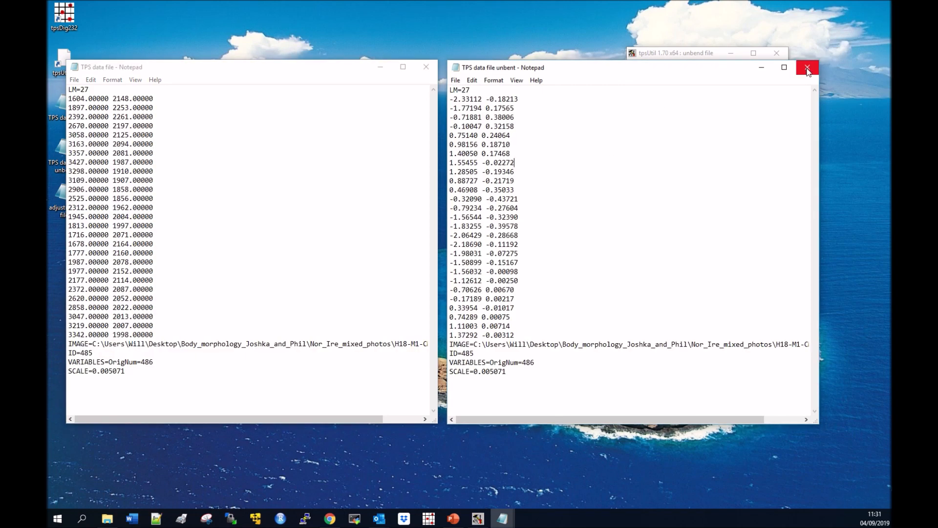
pyautogui.click(807, 67)
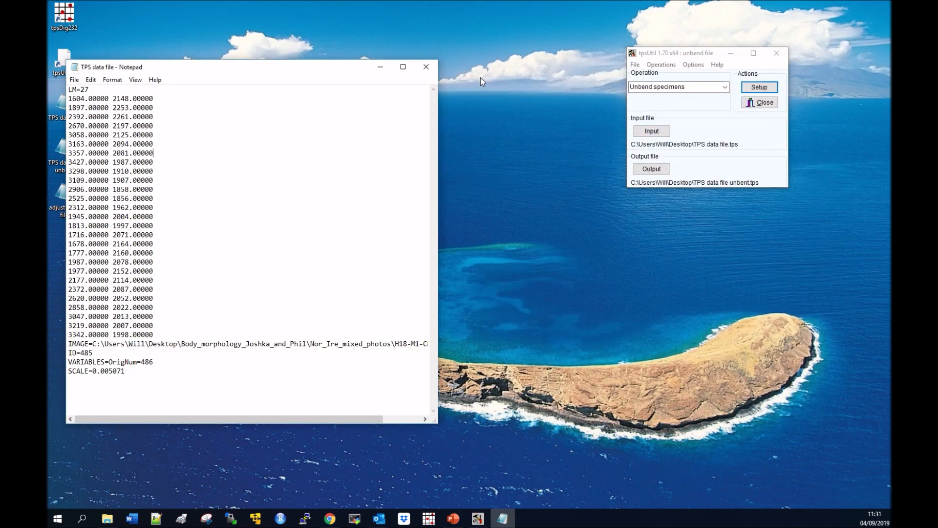
pyautogui.click(724, 86)
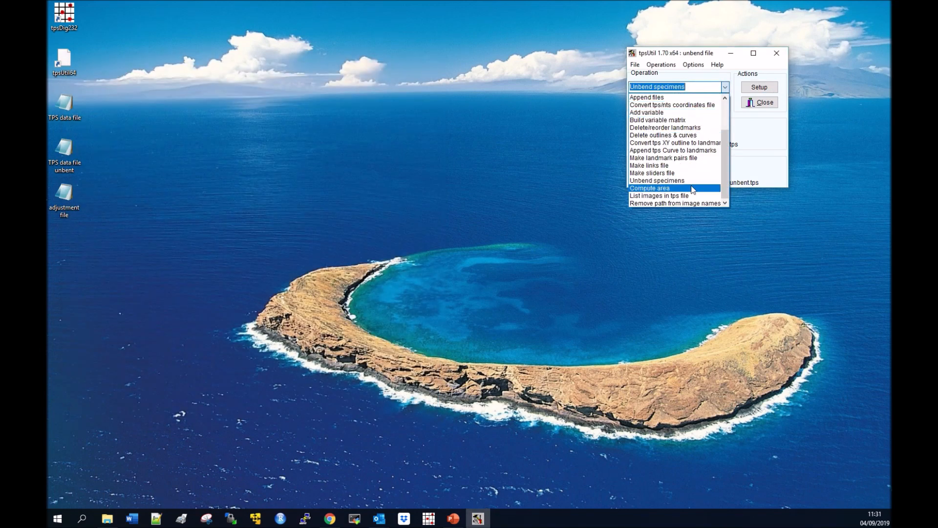
pyautogui.moveTo(676, 143)
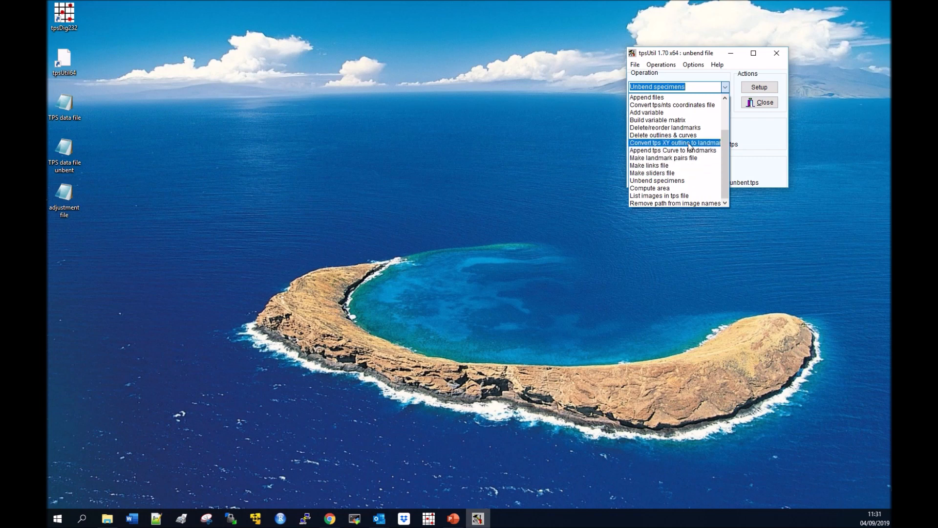
# Choose Delete/reorder landmarks and rename the unbent file copy 'TPS data file unbent original landmarks'
pyautogui.click(665, 127)
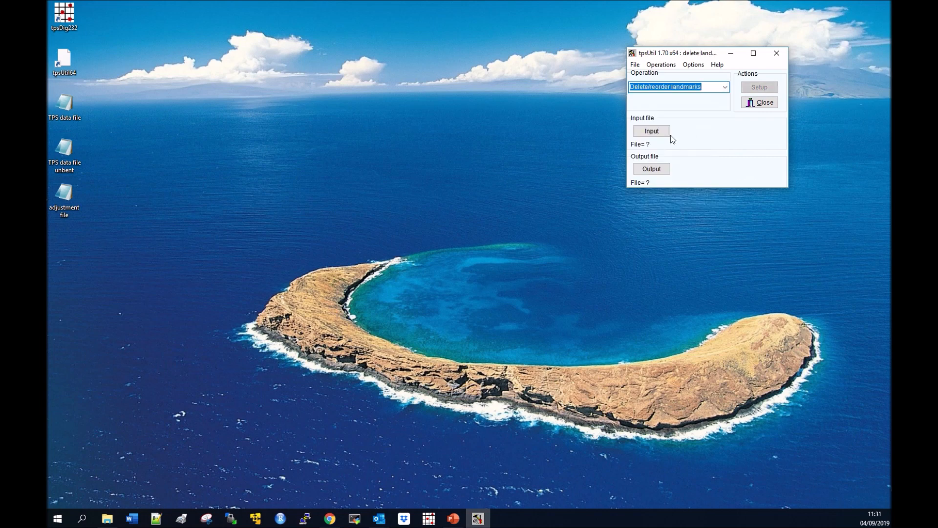
pyautogui.moveTo(439, 111)
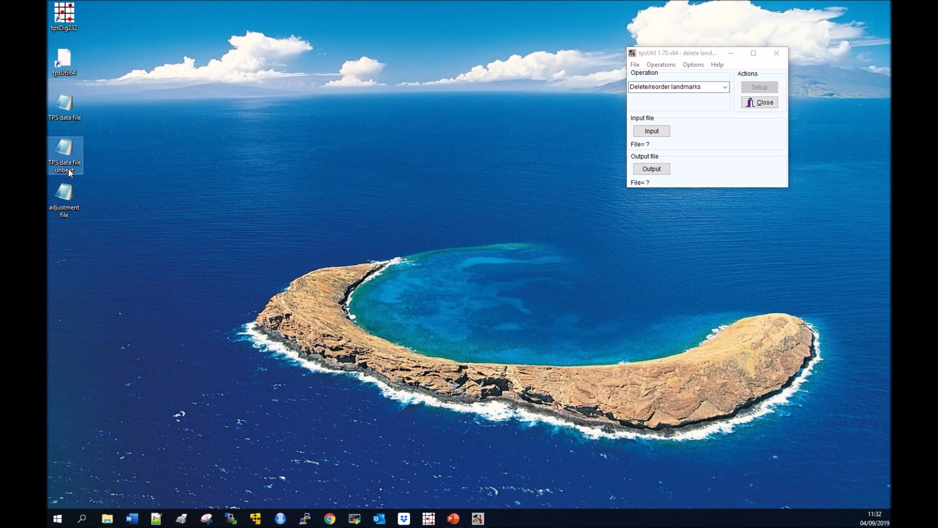
pyautogui.moveTo(119, 189)
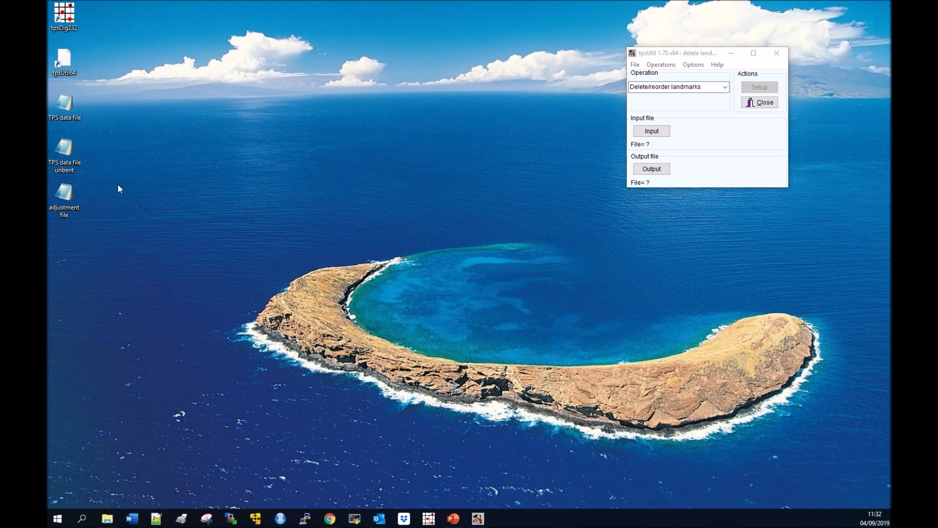
pyautogui.moveTo(116, 192)
pyautogui.write('TPS data file unbent')
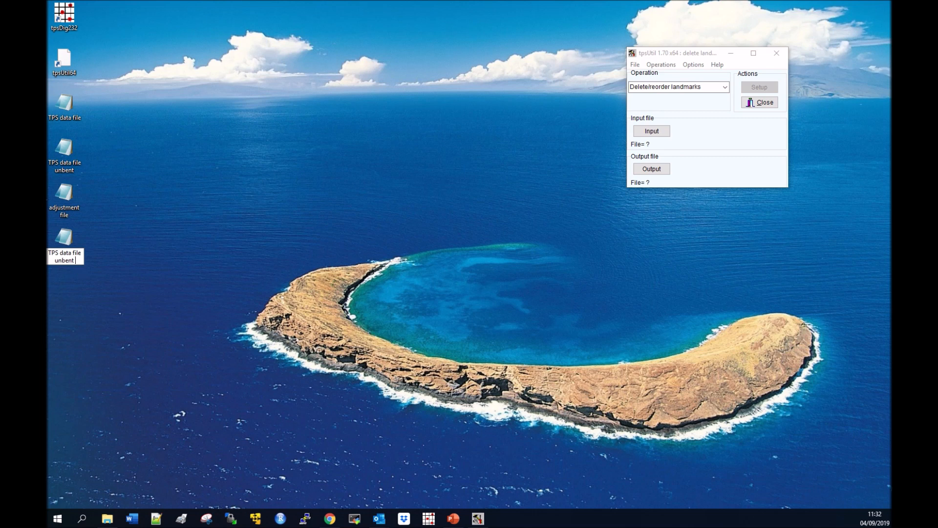
pyautogui.write('original landmarks')
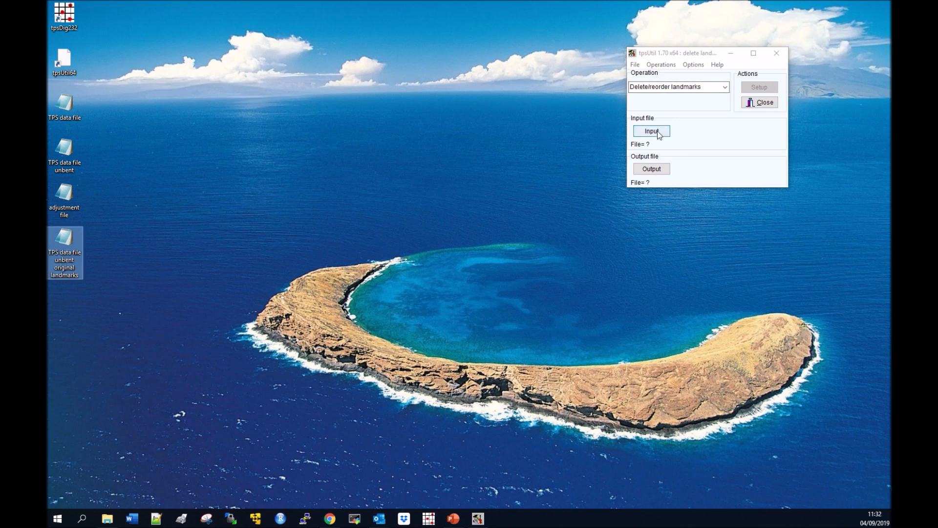
# Try twice to pick an input file, dismissing each access violation error
pyautogui.click(651, 131)
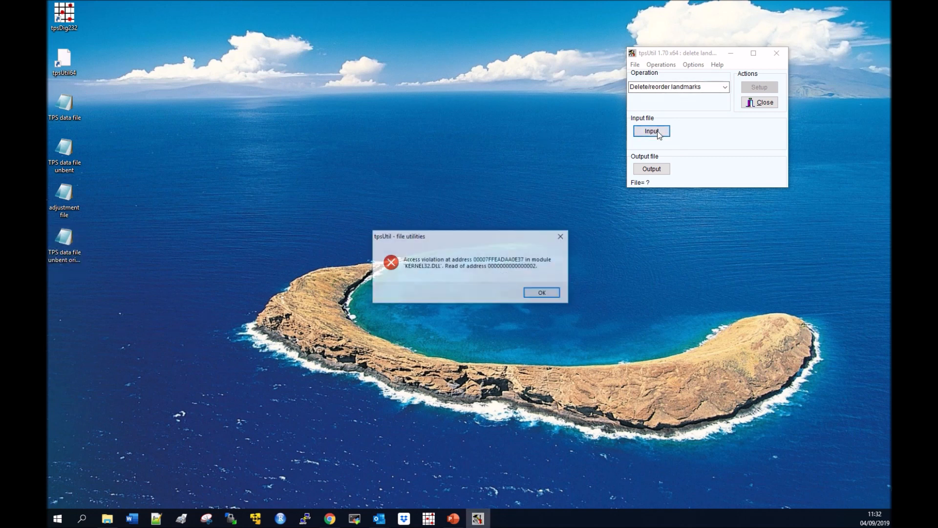
pyautogui.click(540, 293)
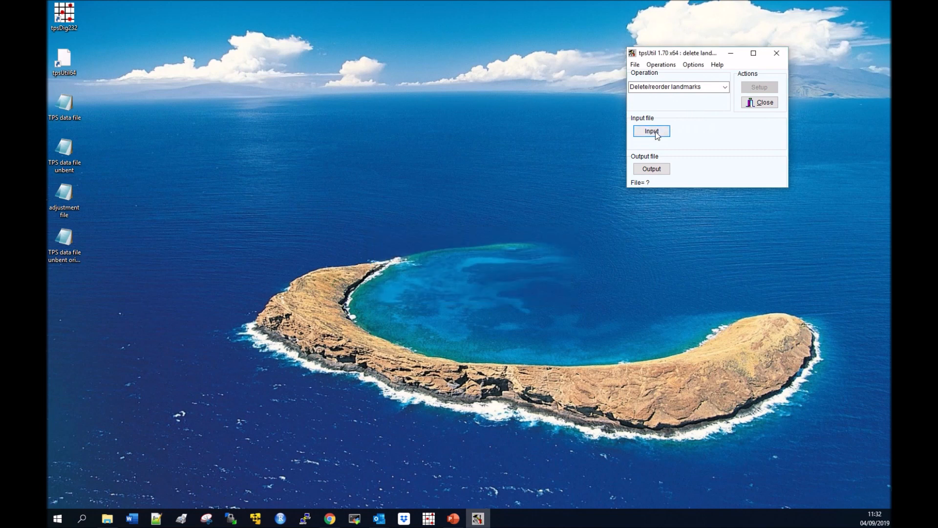
pyautogui.click(651, 131)
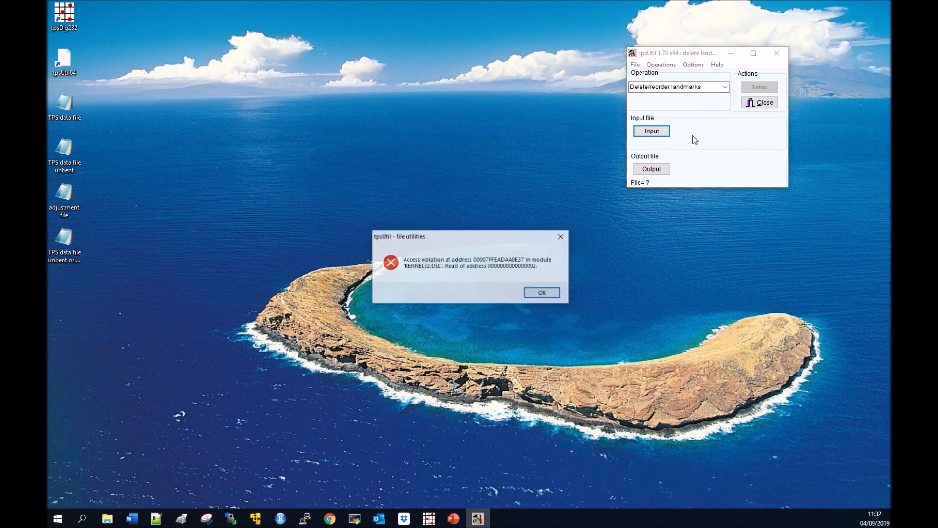
pyautogui.click(540, 292)
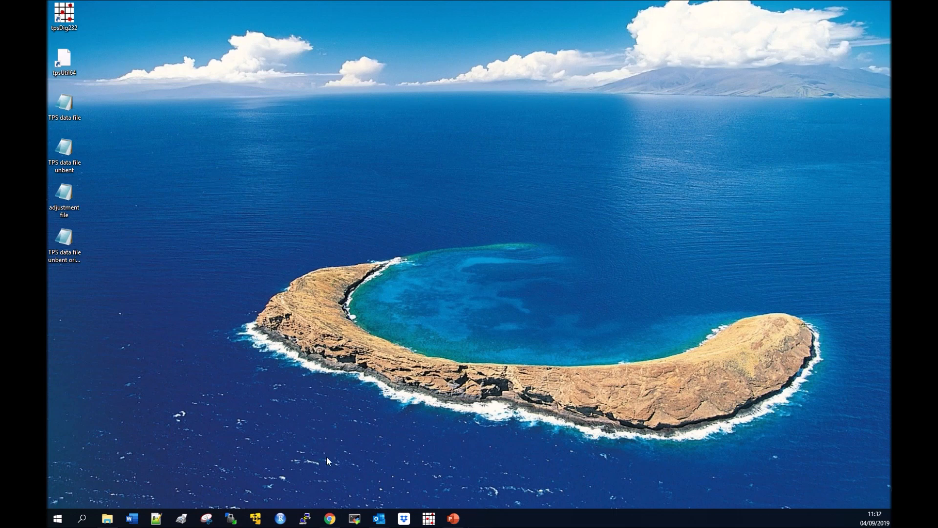
# Relaunch tpsUtil and select the Delete/reorder landmarks operation
pyautogui.doubleClick(64, 61)
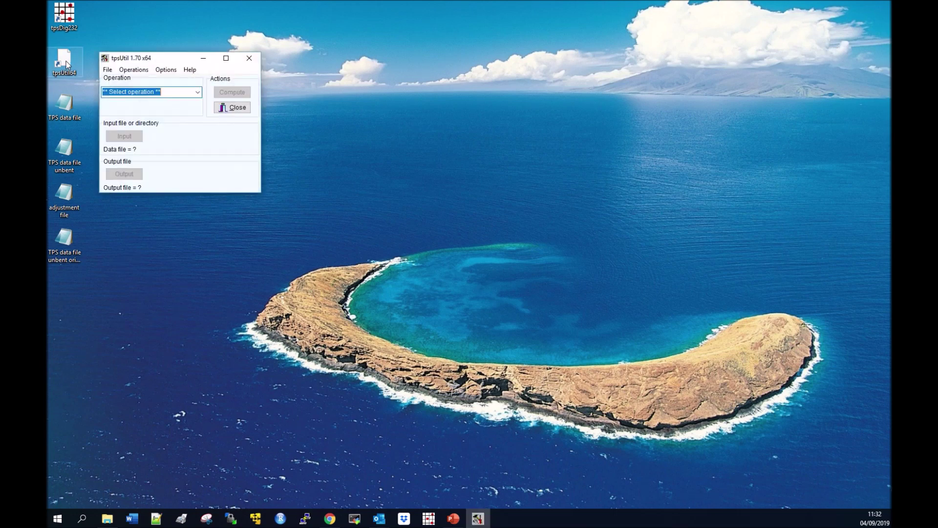
pyautogui.click(151, 91)
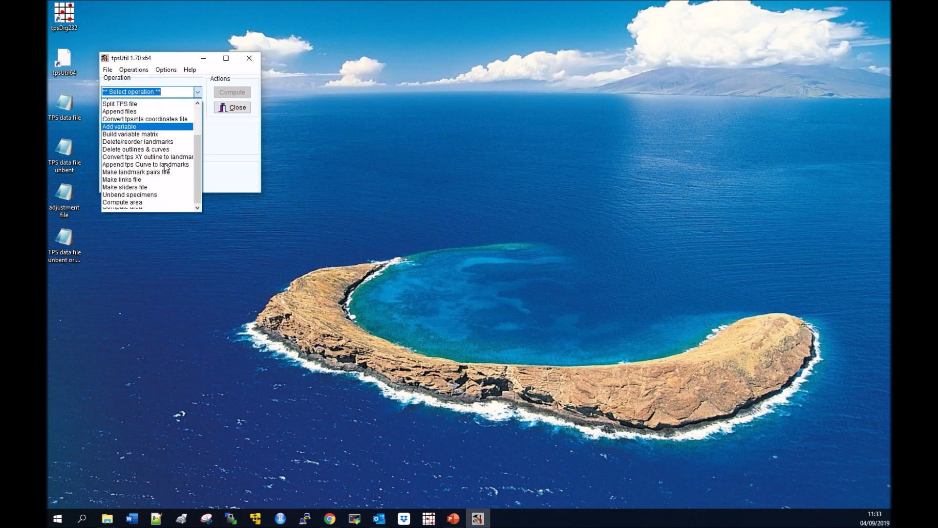
pyautogui.scroll(-3)
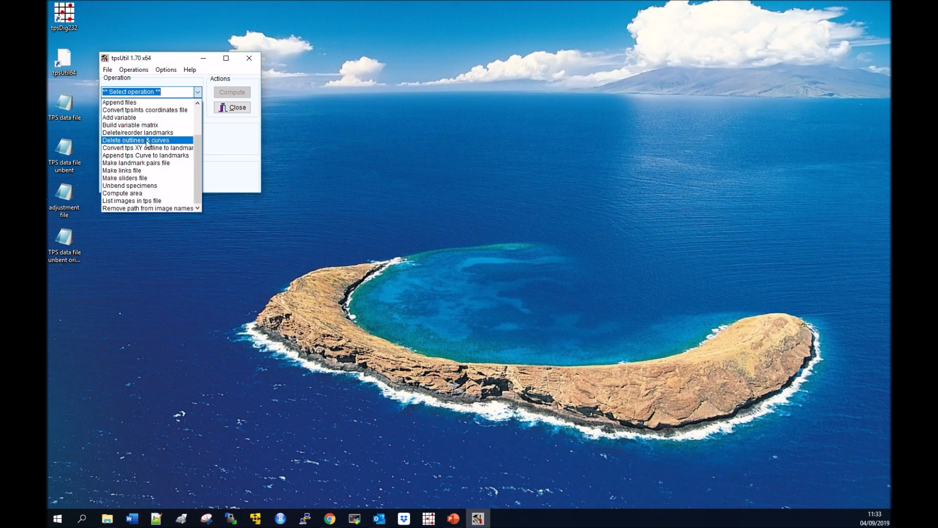
pyautogui.click(138, 133)
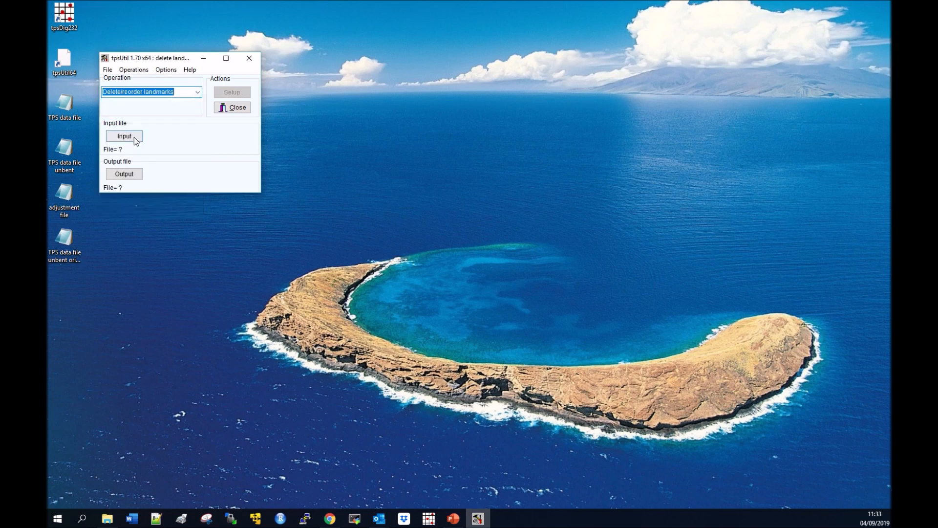
# Use 'TPS data file unbent' as input and overwrite the original landmarks copy as output
pyautogui.click(124, 136)
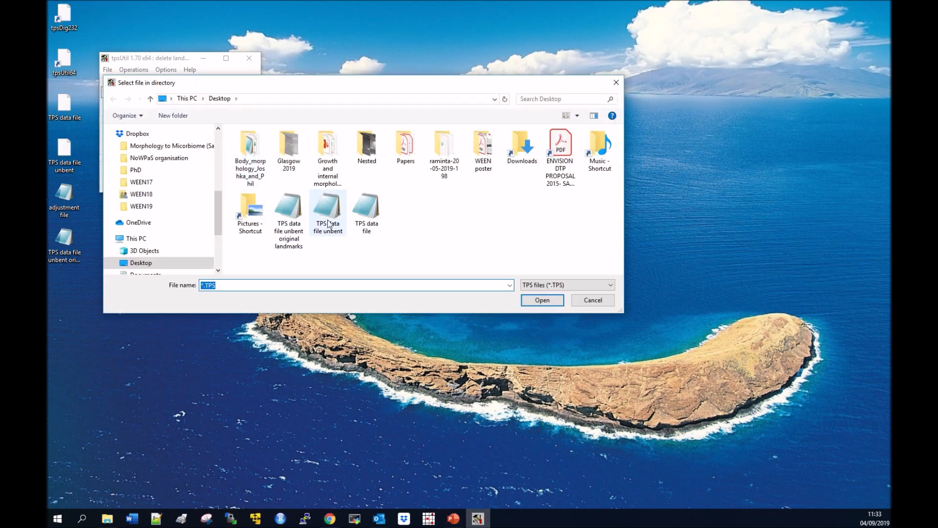
pyautogui.click(542, 300)
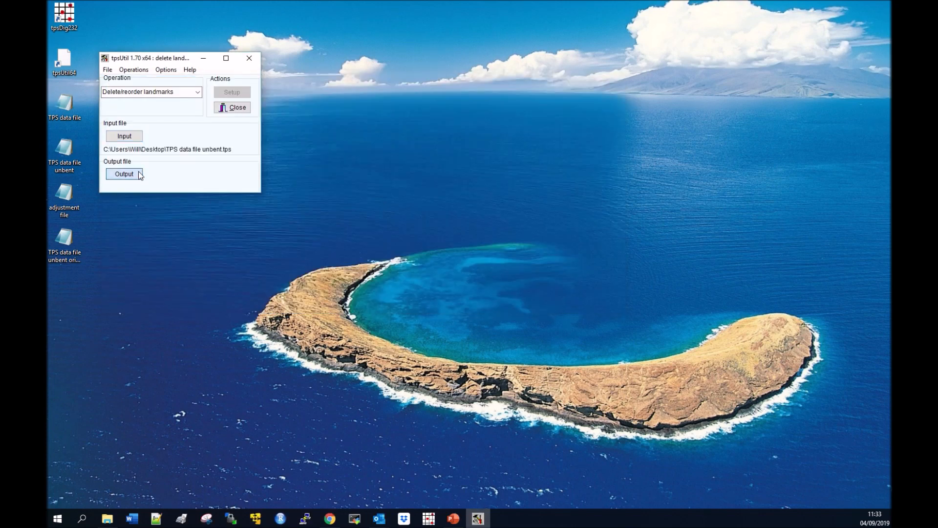
pyautogui.click(124, 173)
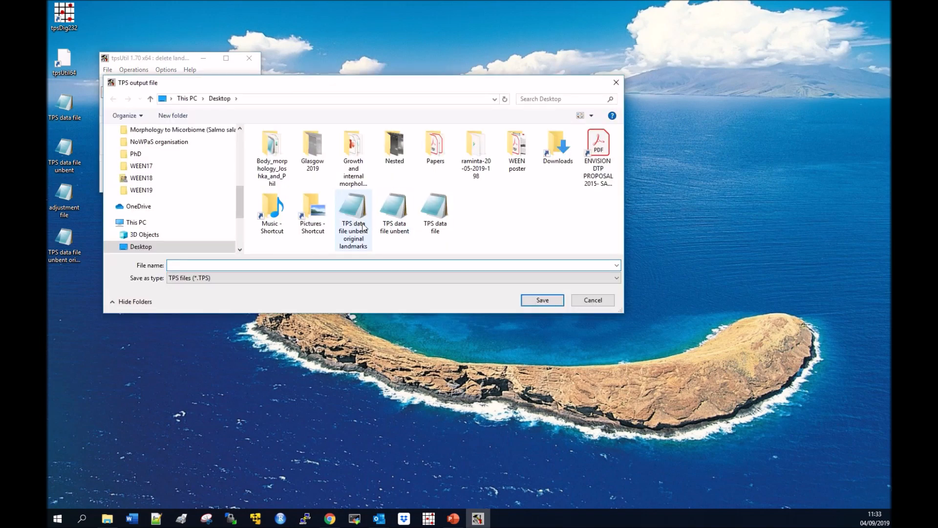
pyautogui.click(542, 299)
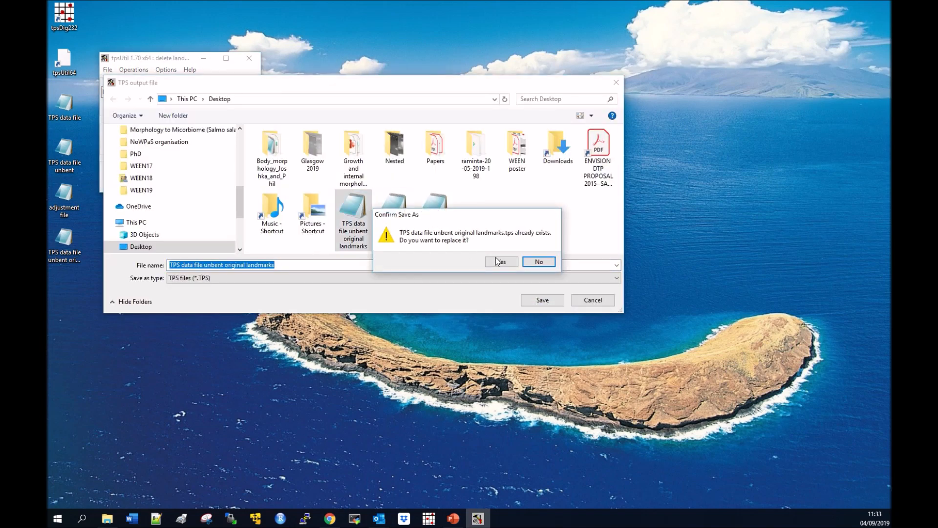
pyautogui.click(500, 261)
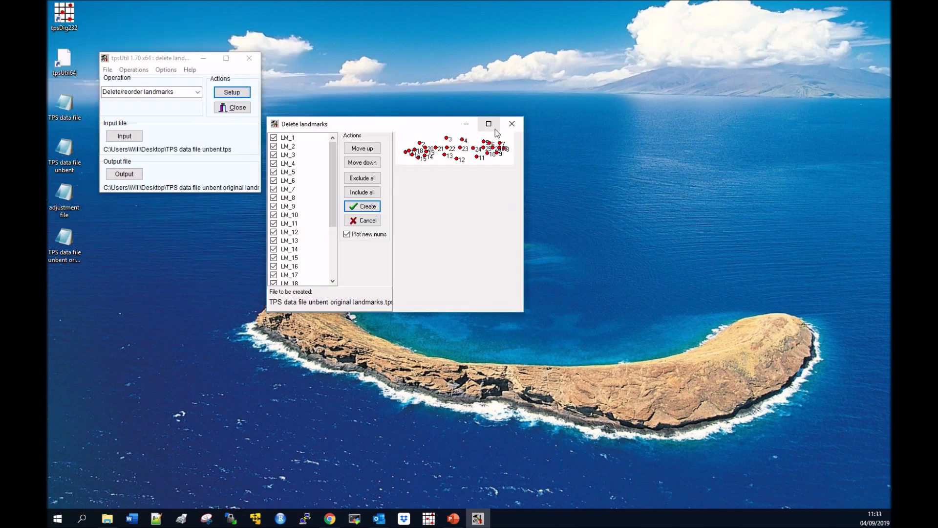
# Exclude landmarks LM_20 to LM_27 and create the output keeping landmarks 1–19
pyautogui.click(488, 124)
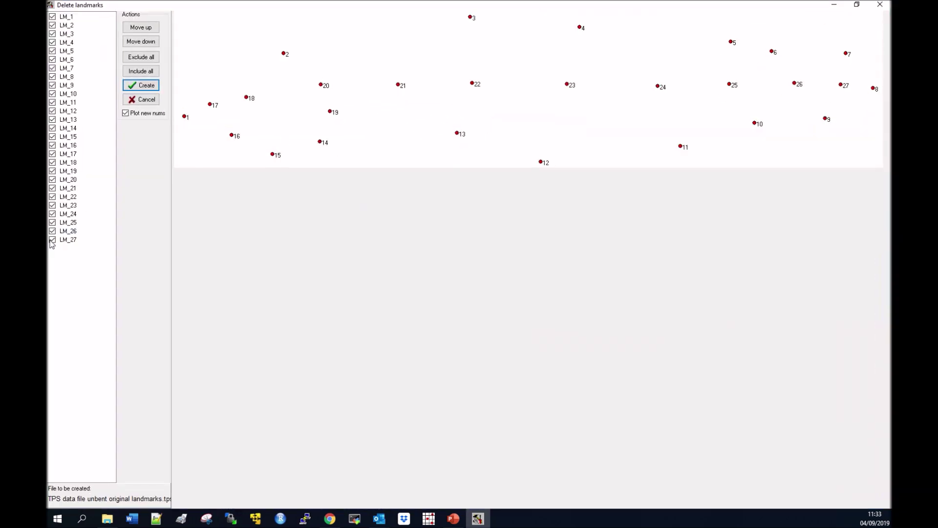
pyautogui.click(53, 213)
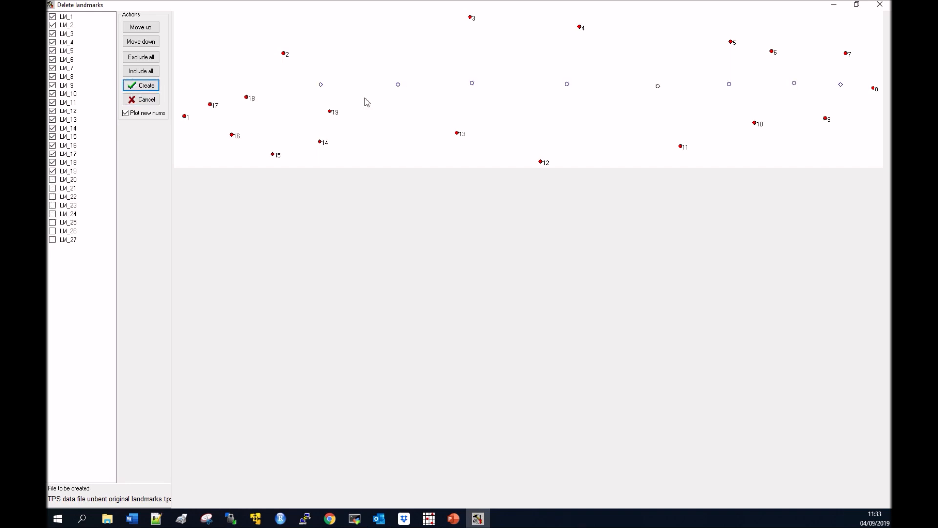
pyautogui.moveTo(837, 92)
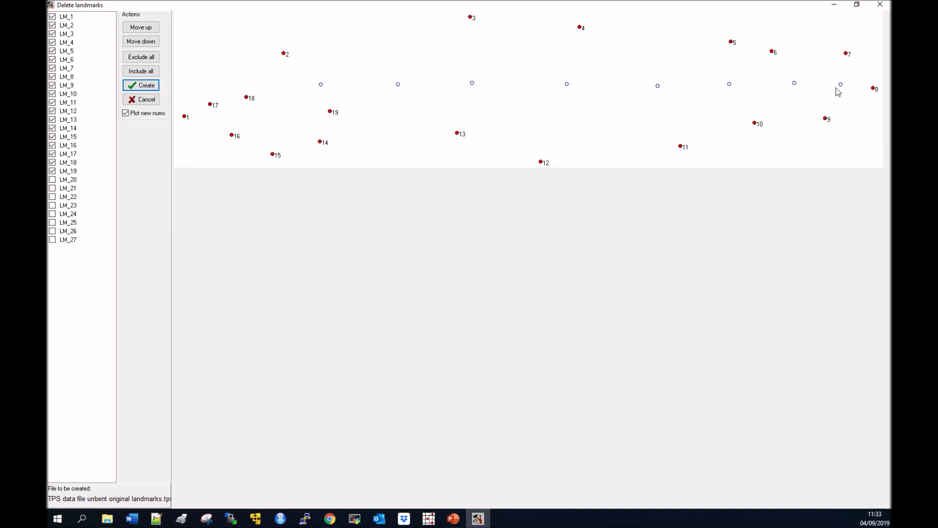
pyautogui.click(141, 85)
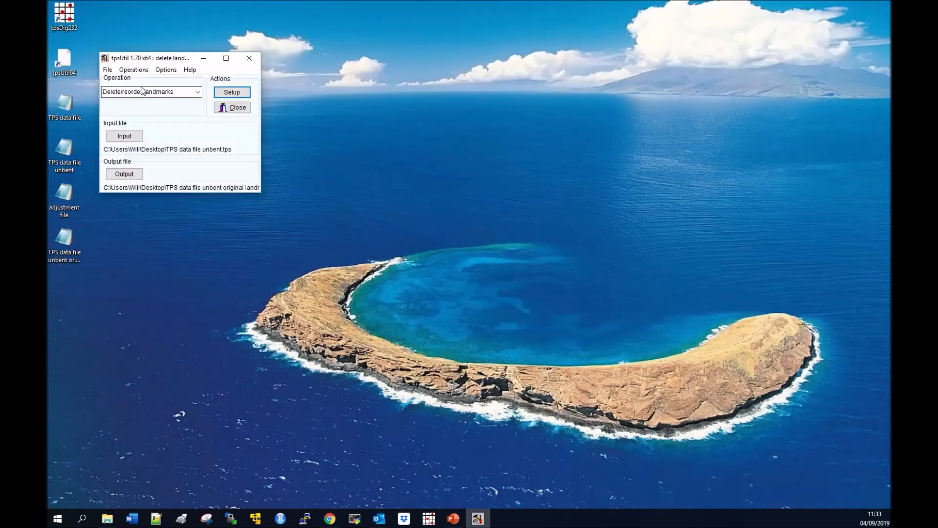
pyautogui.moveTo(218, 122)
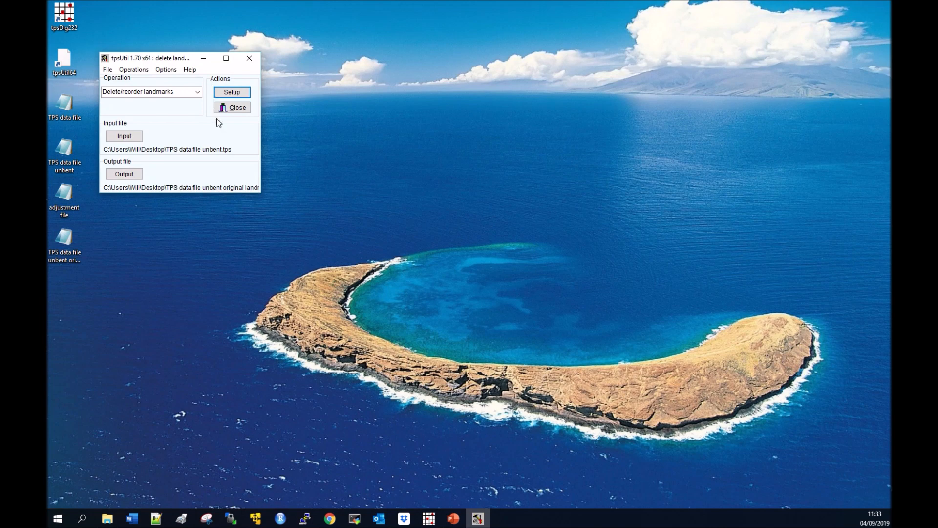
pyautogui.moveTo(248, 58)
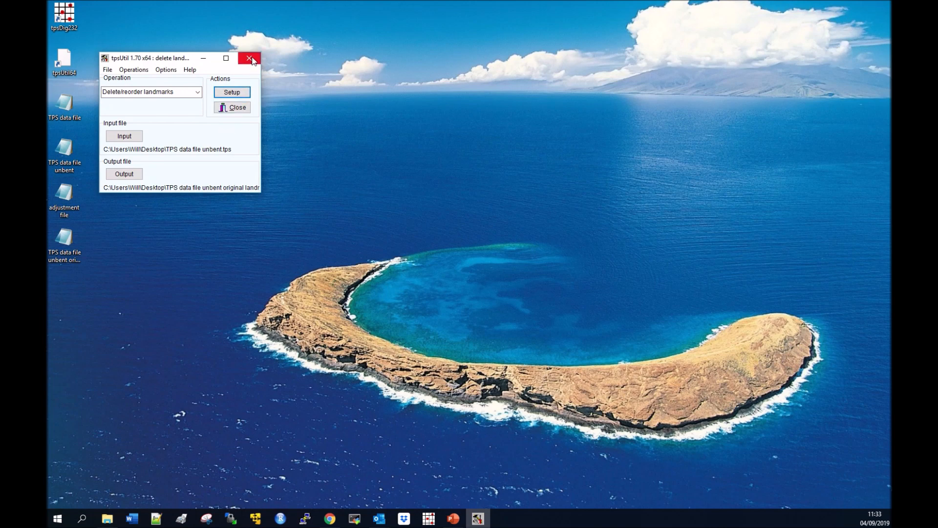
pyautogui.click(232, 92)
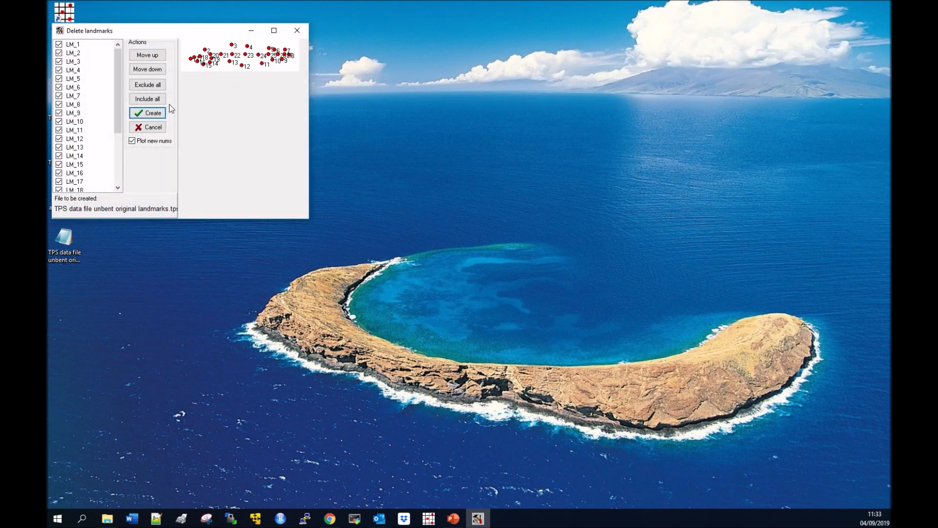
pyautogui.click(152, 113)
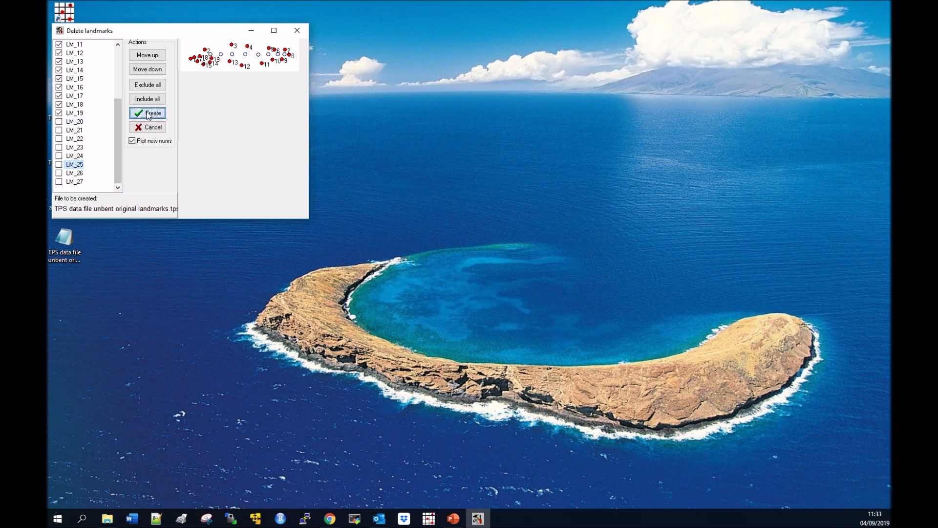
pyautogui.click(151, 113)
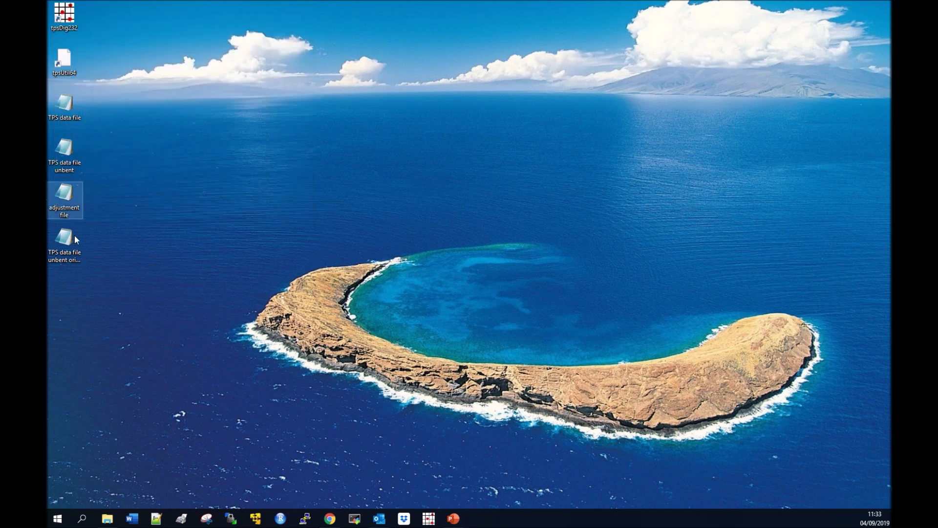
pyautogui.doubleClick(64, 236)
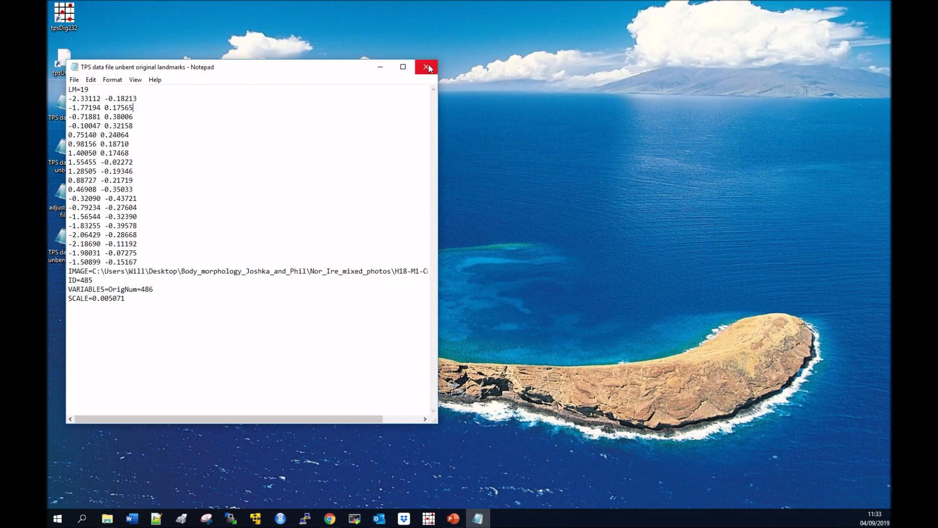
pyautogui.click(426, 67)
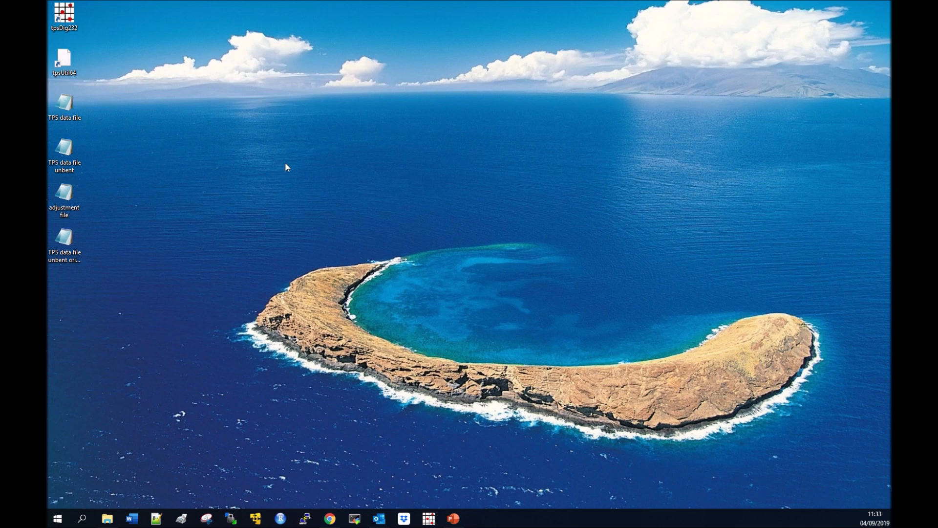